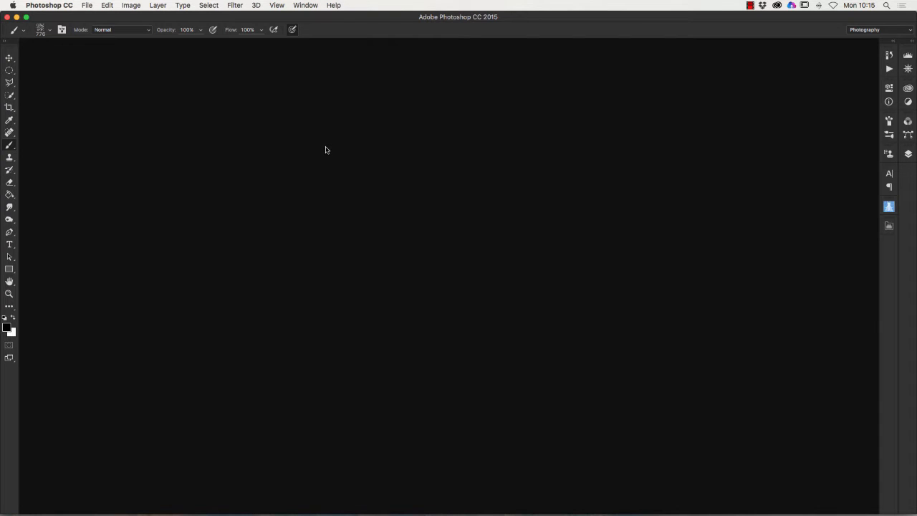
mouse_move(407, 157)
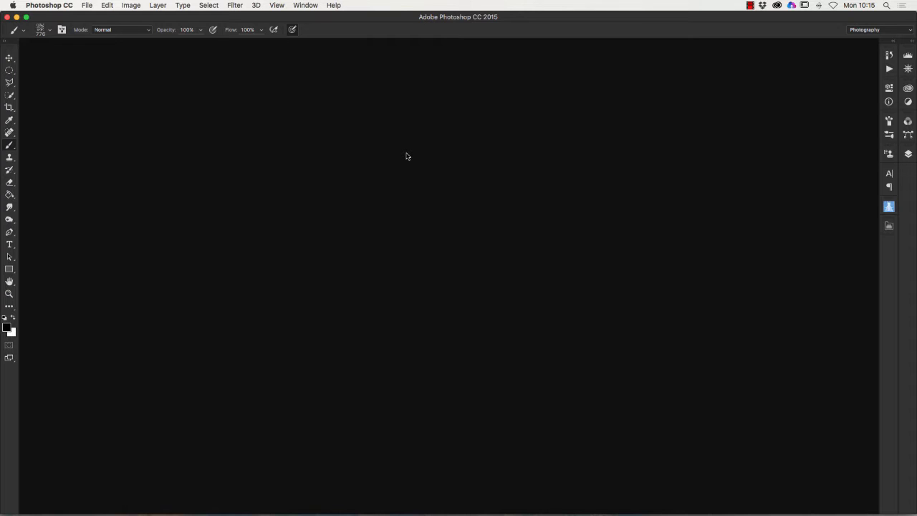
mouse_move(418, 143)
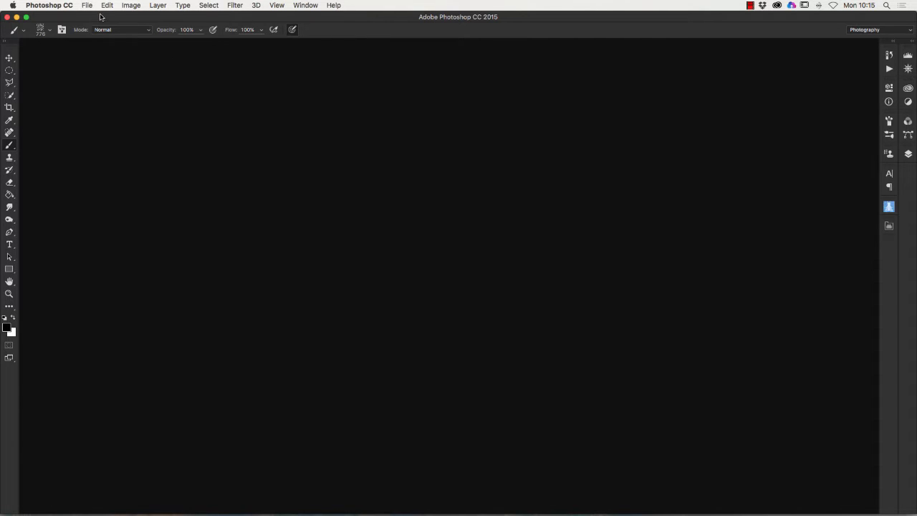
Step: Start a new document from File > New
click(86, 6)
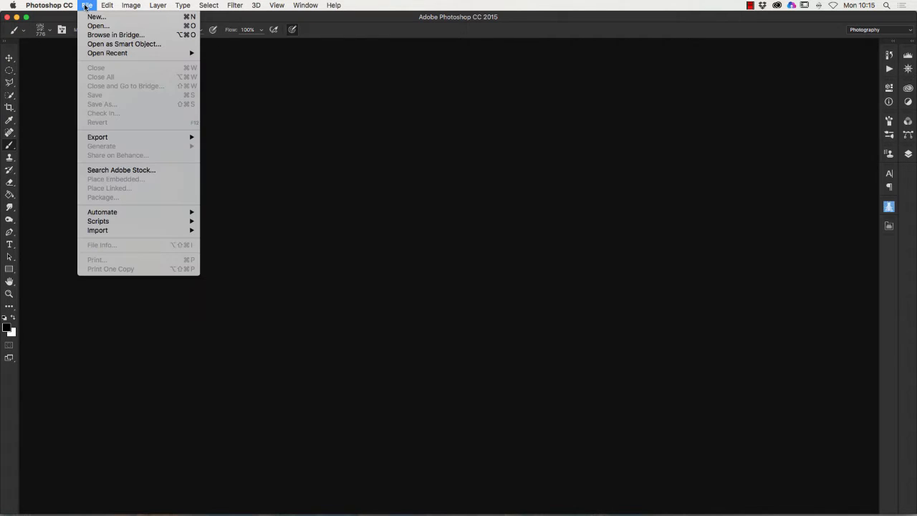
click(94, 17)
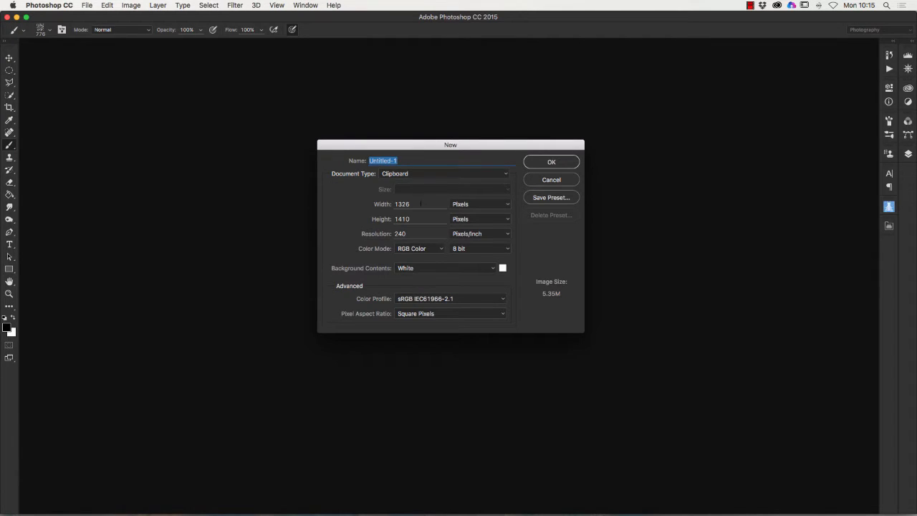
mouse_move(426, 200)
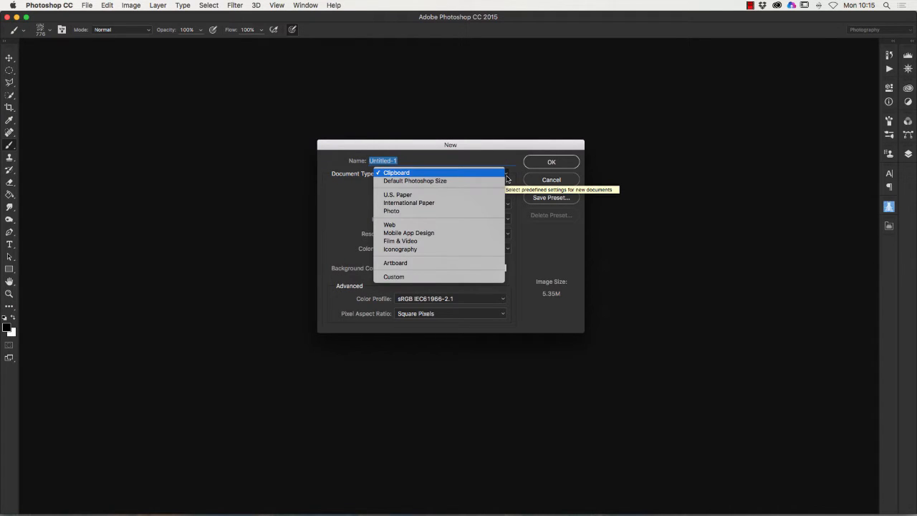
mouse_move(399, 249)
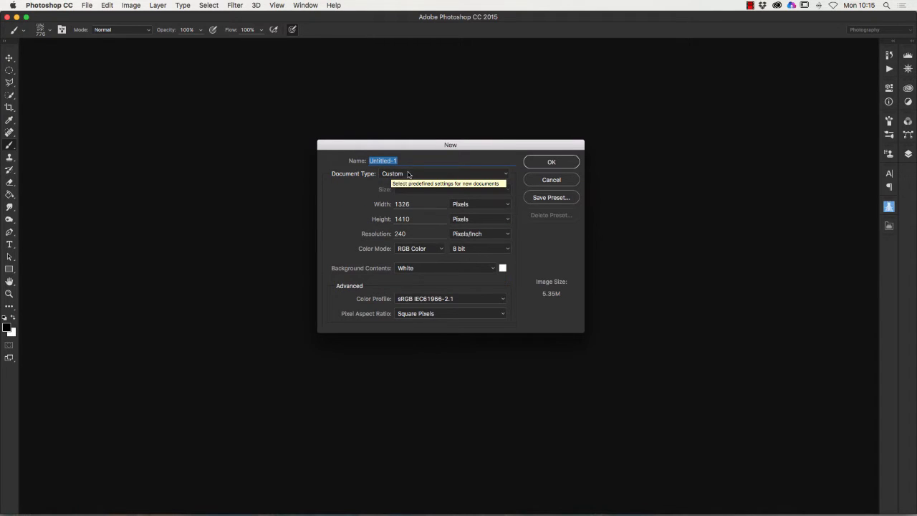
mouse_move(310, 200)
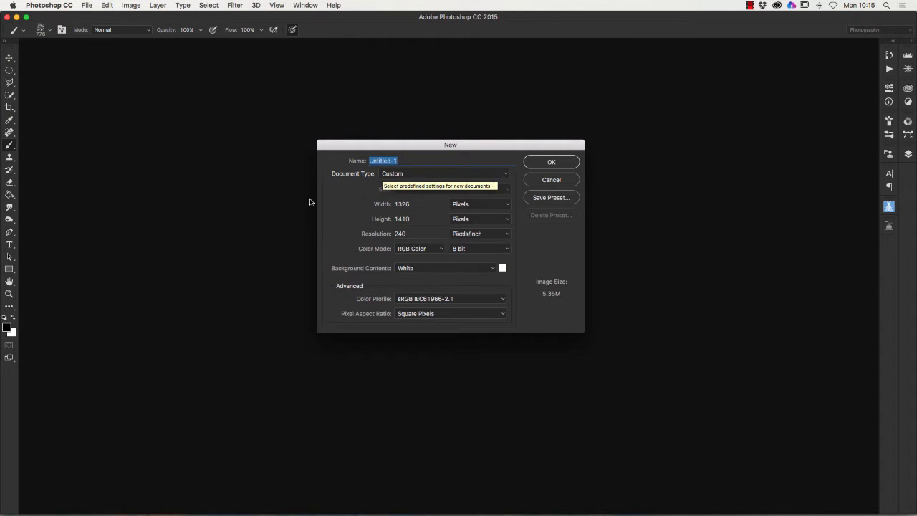
Step: Set the new document to 800 by 800 pixels and enter the resolution value
click(418, 204)
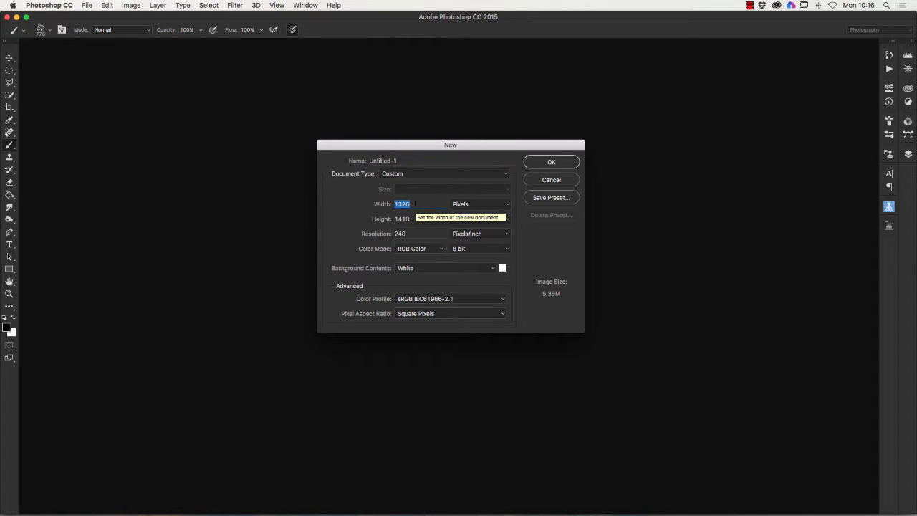
text(800)
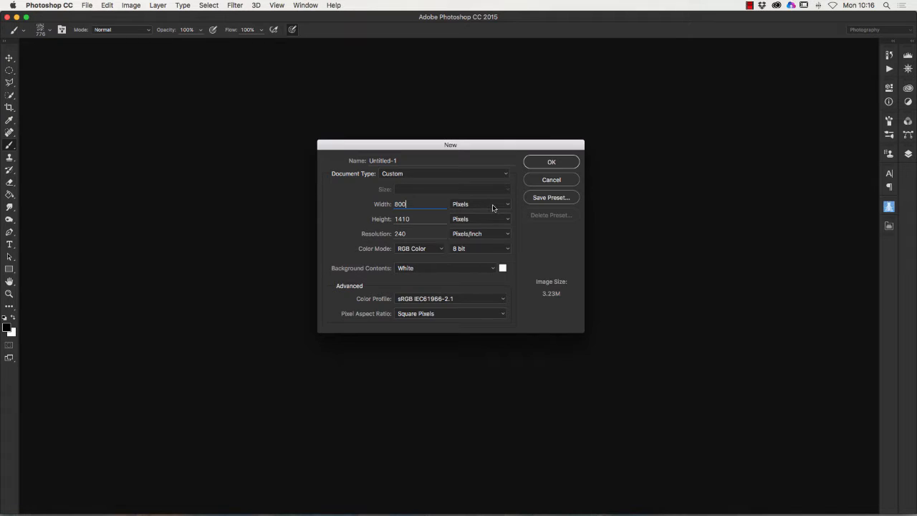
click(480, 204)
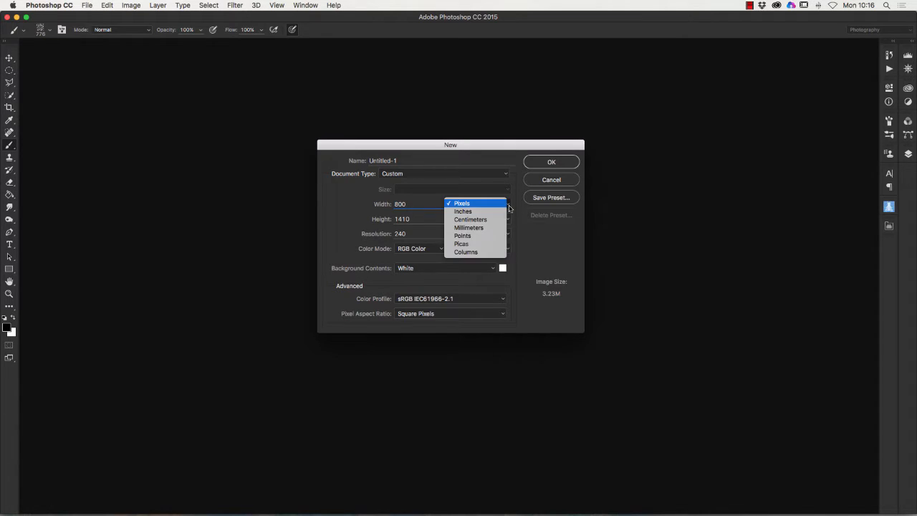
click(461, 203)
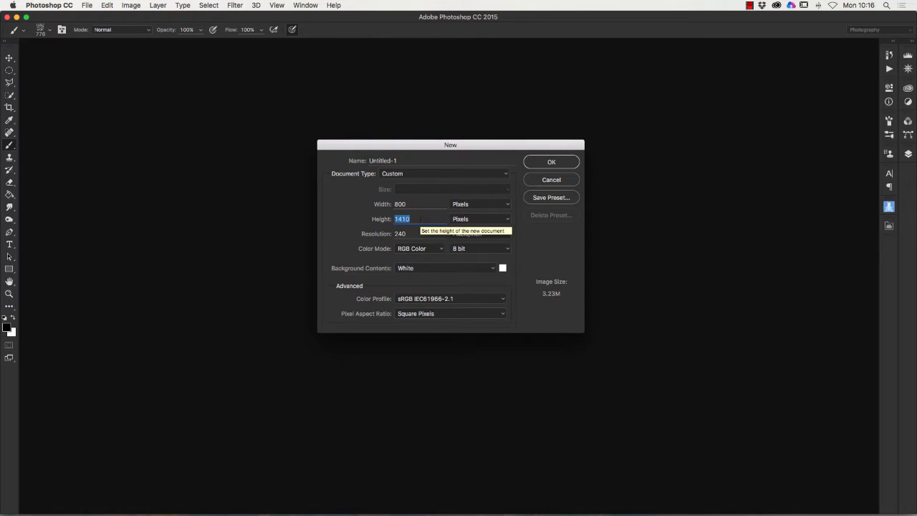
text(800)
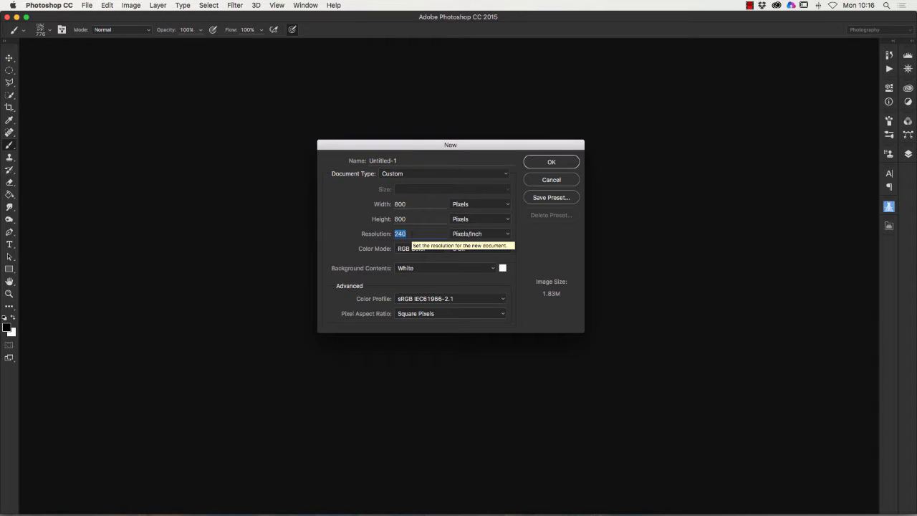
text(20)
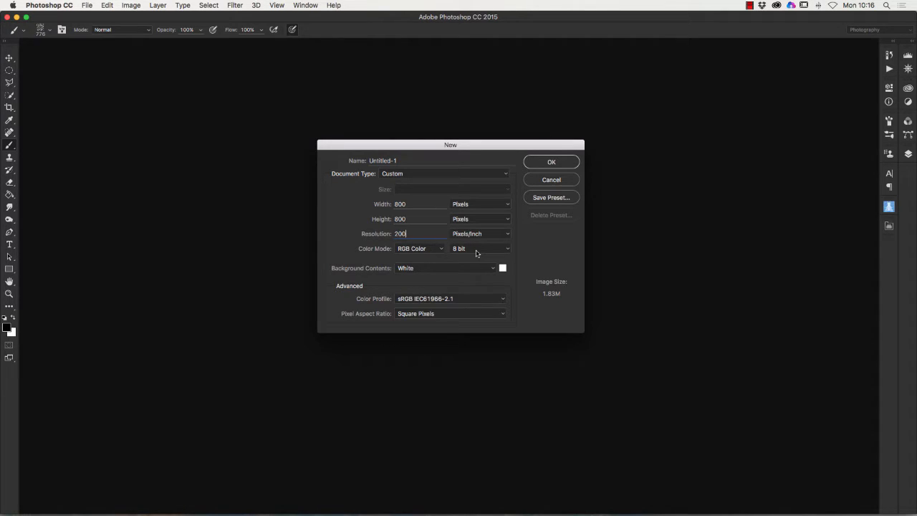
mouse_move(347, 269)
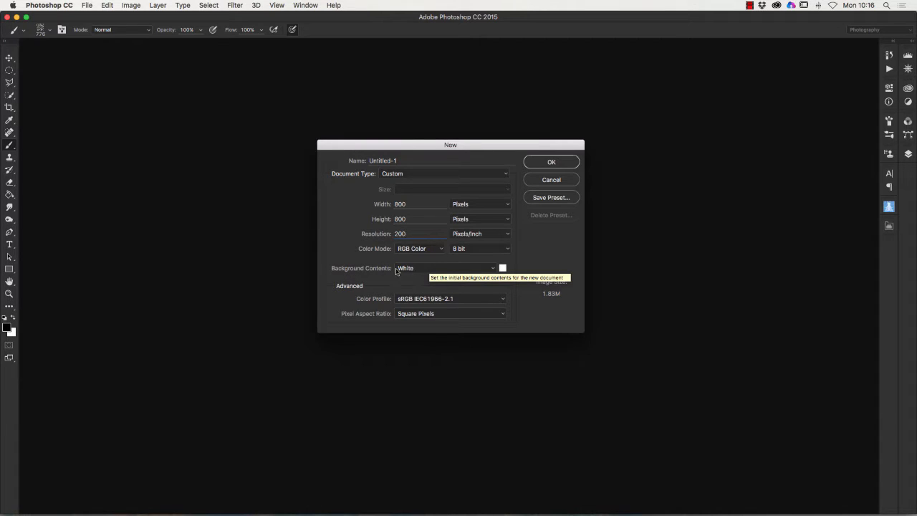
Step: Keep white background contents and create the document
click(418, 234)
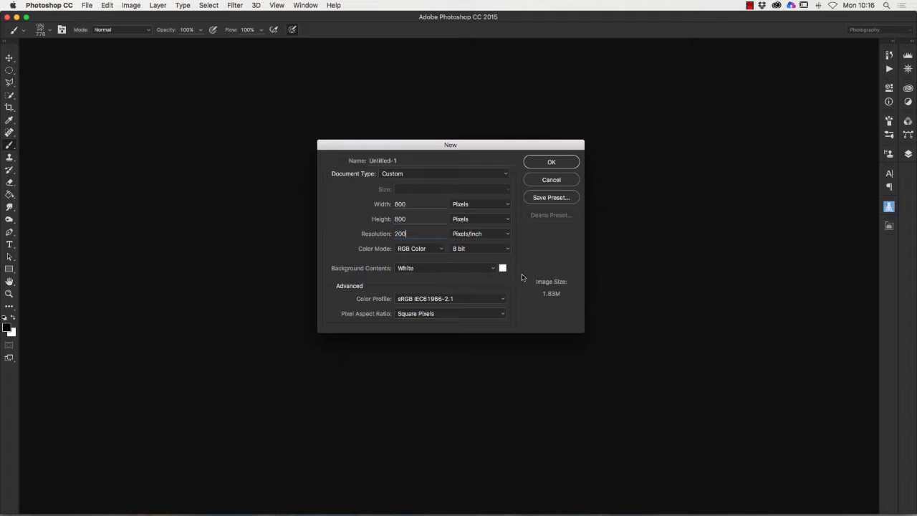
mouse_move(494, 271)
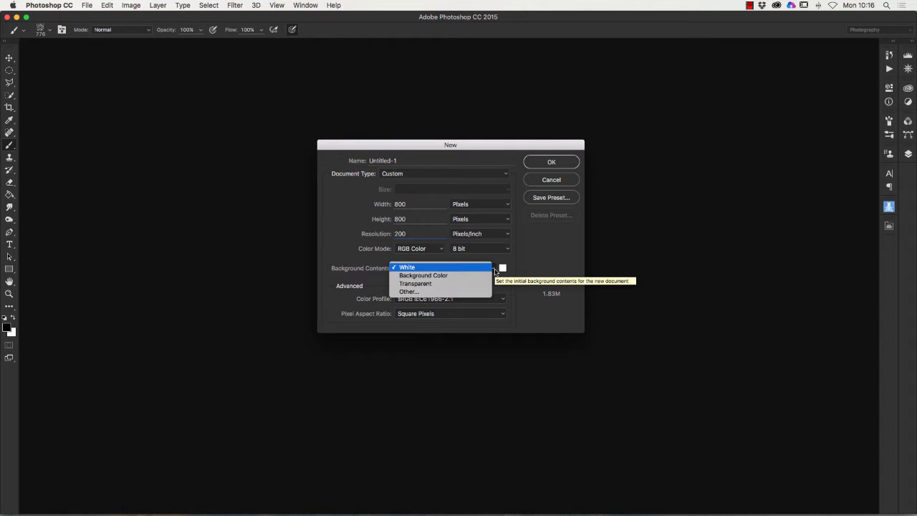
click(407, 268)
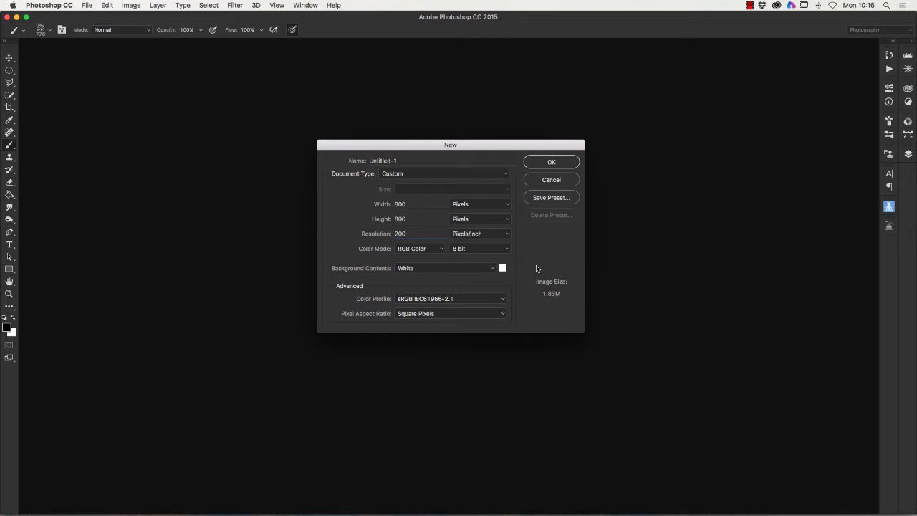
mouse_move(423, 284)
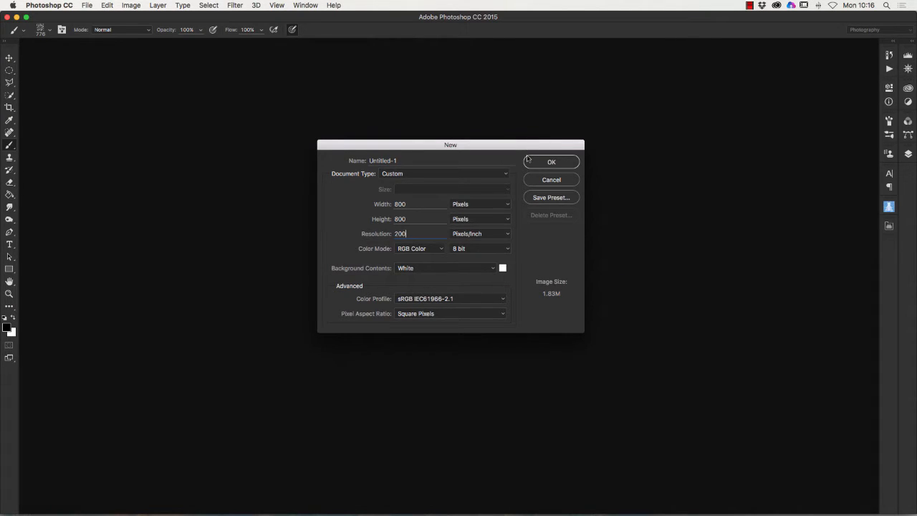
click(550, 161)
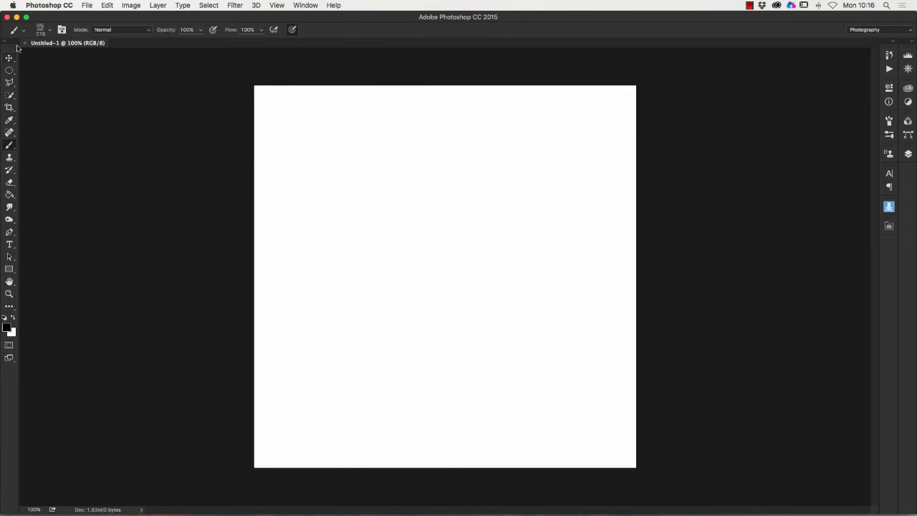
Step: Show the Layers panel from the Window menu and select the Background layer
click(9, 57)
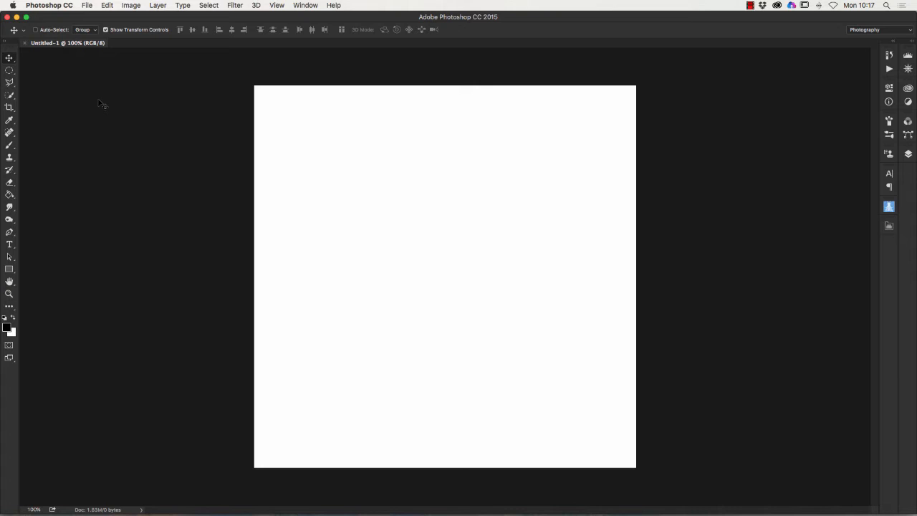
mouse_move(754, 114)
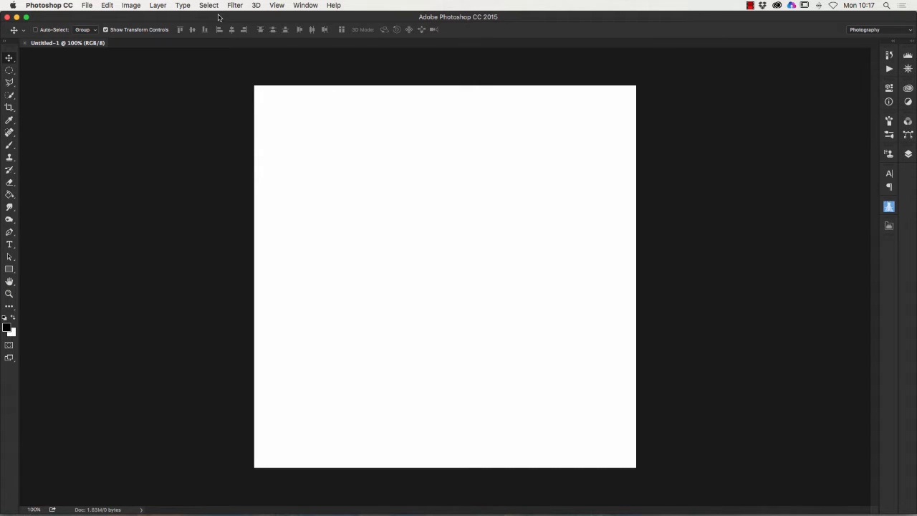
click(305, 6)
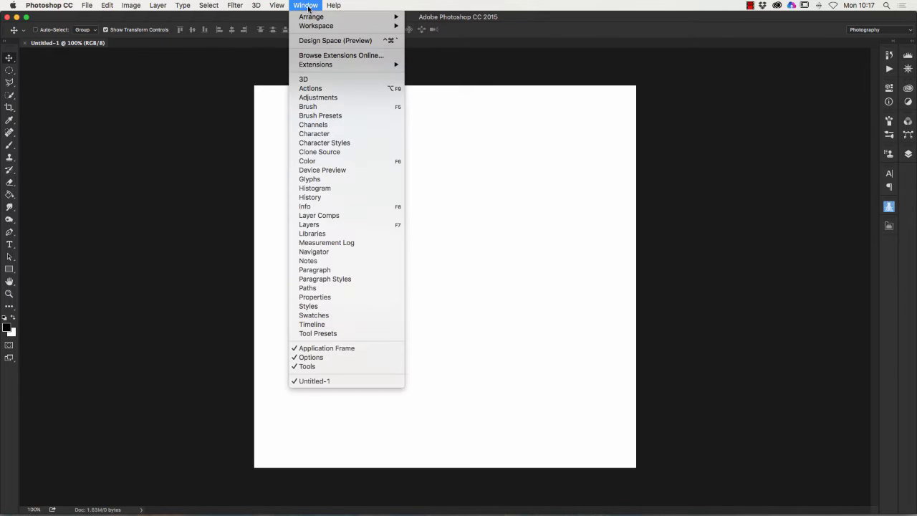
mouse_move(309, 223)
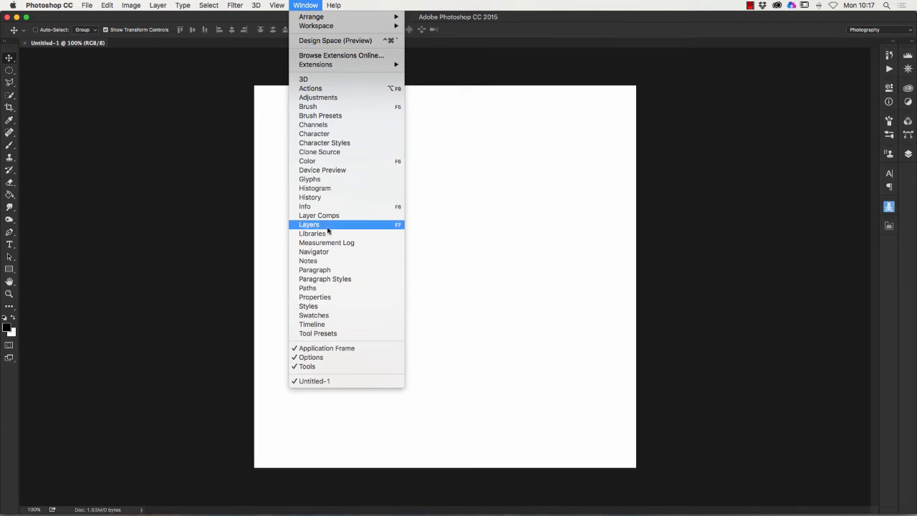
click(309, 223)
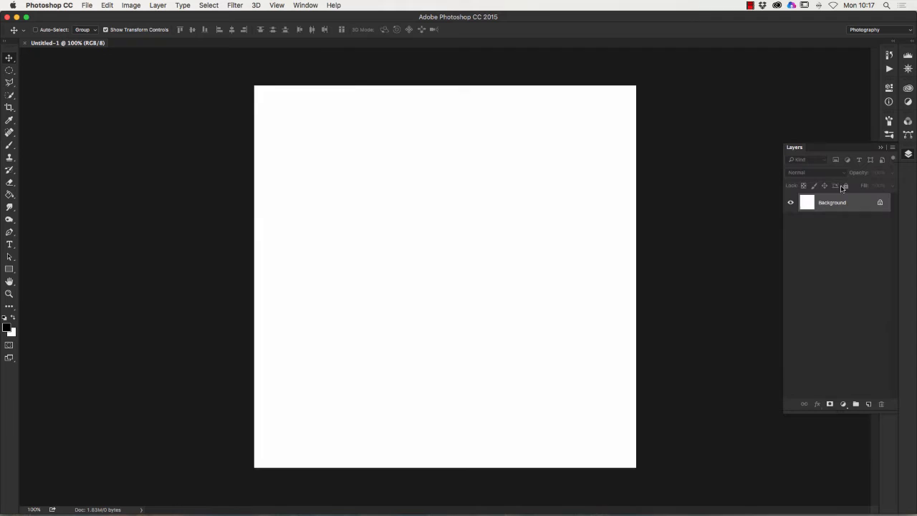
mouse_move(857, 207)
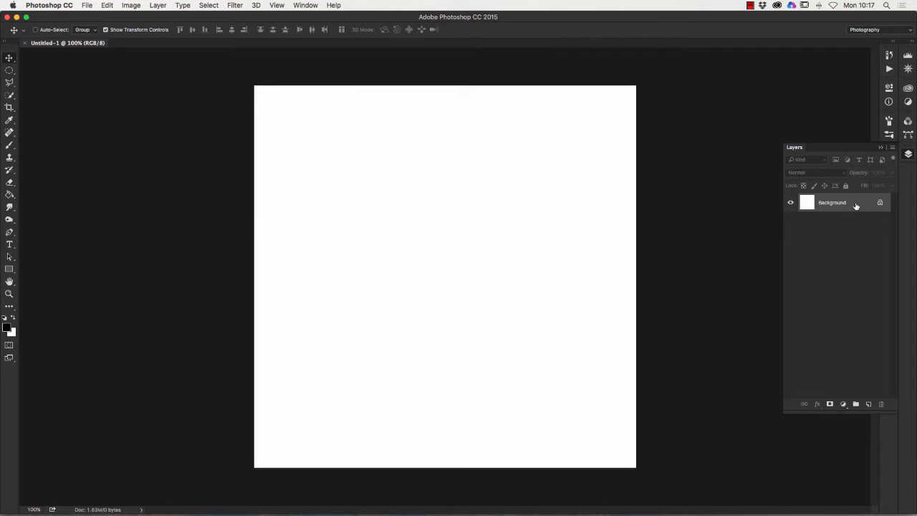
click(883, 148)
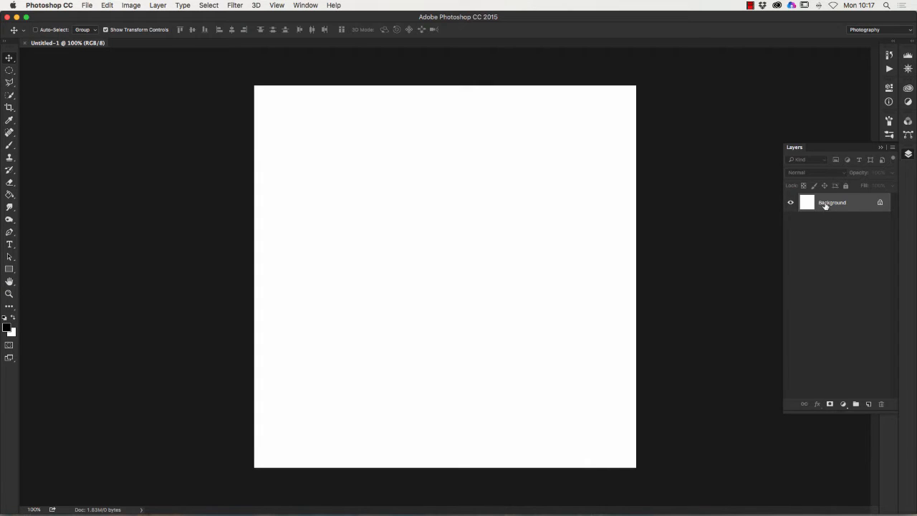
mouse_move(831, 203)
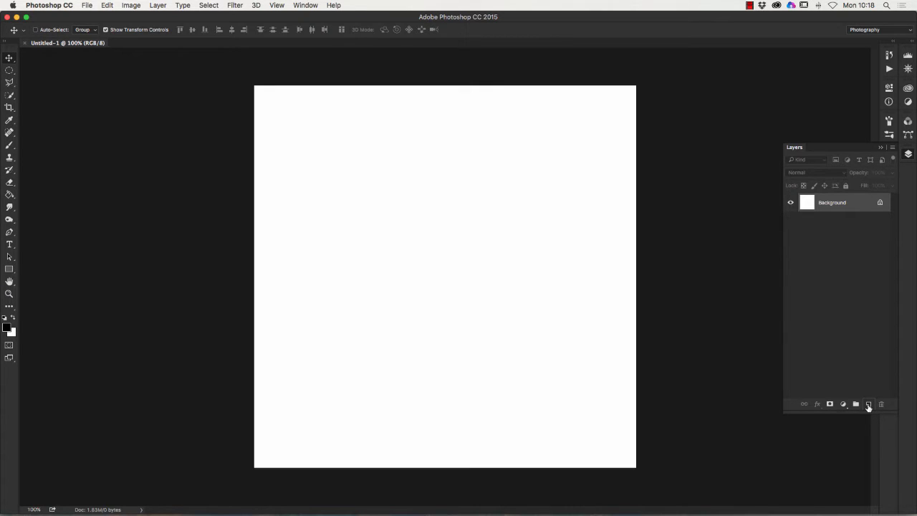
mouse_move(869, 404)
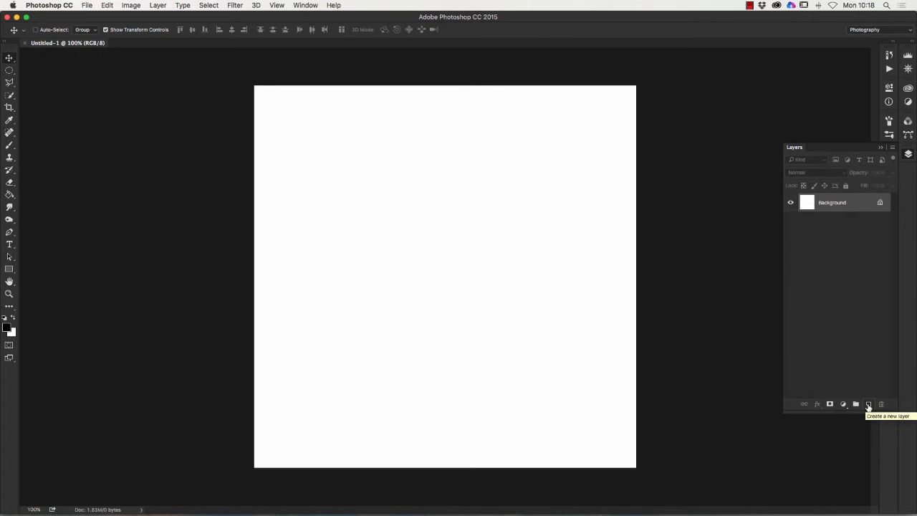
Step: Add a new empty Layer 1 above the Background layer
click(868, 404)
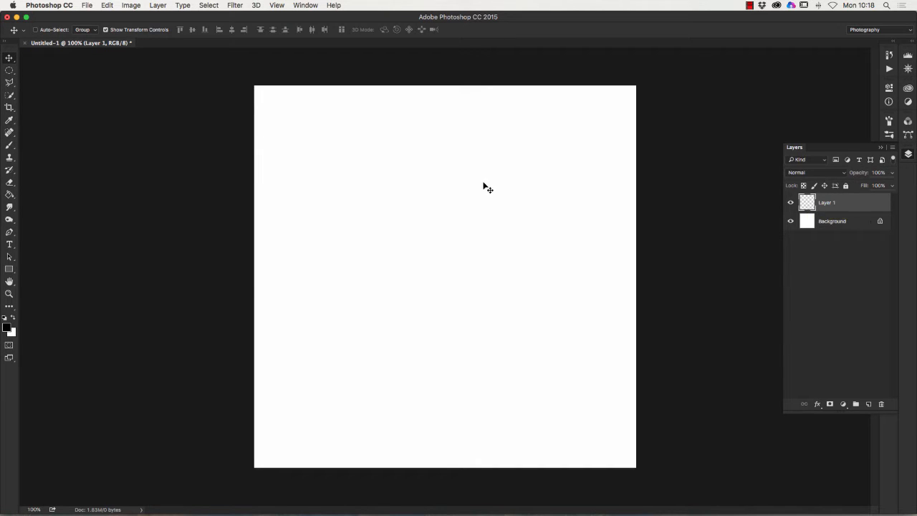
mouse_move(64, 156)
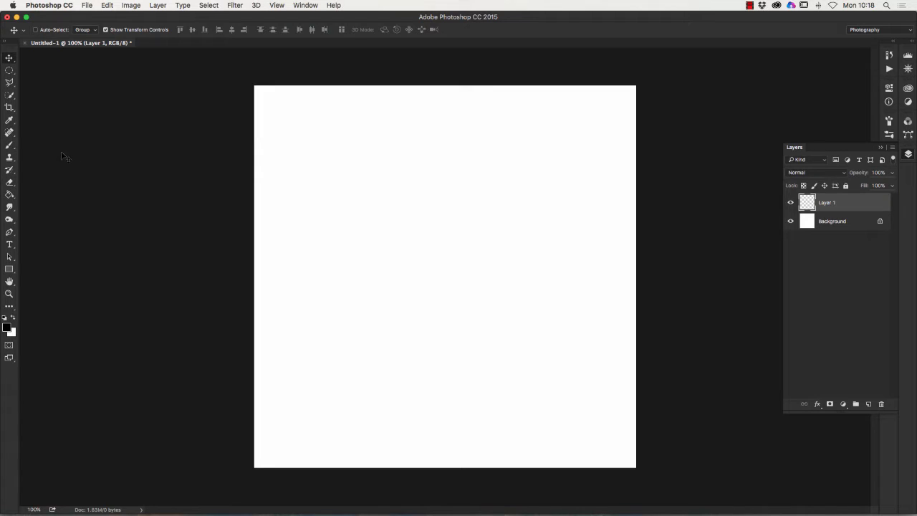
mouse_move(58, 95)
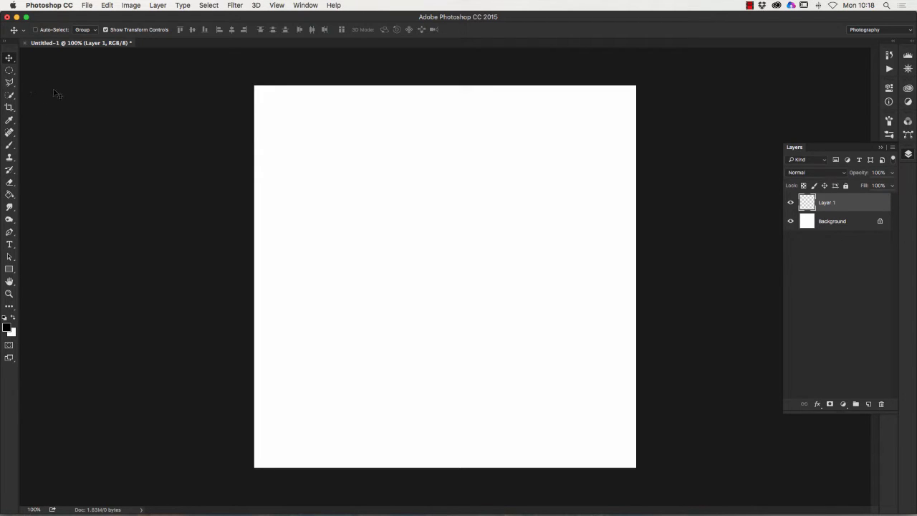
Step: Choose the Polygonal Lasso Tool from the lasso flyout
click(8, 69)
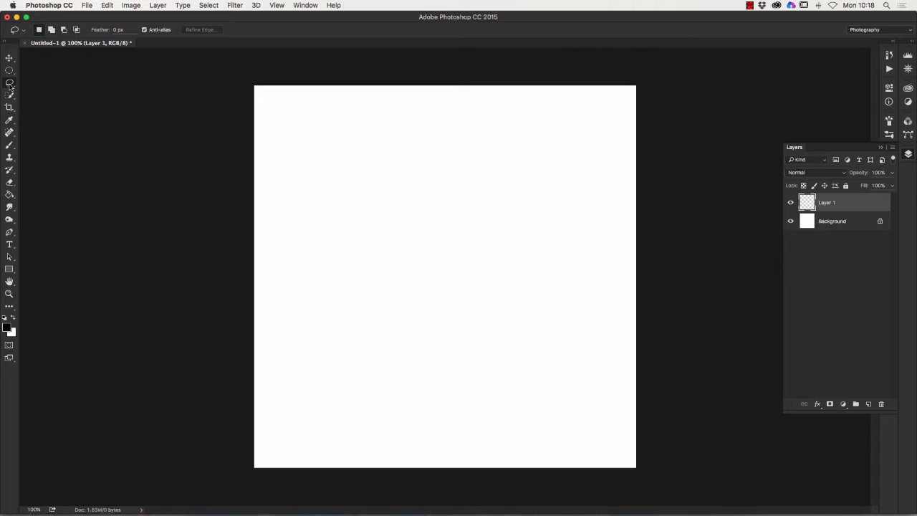
mouse_move(8, 81)
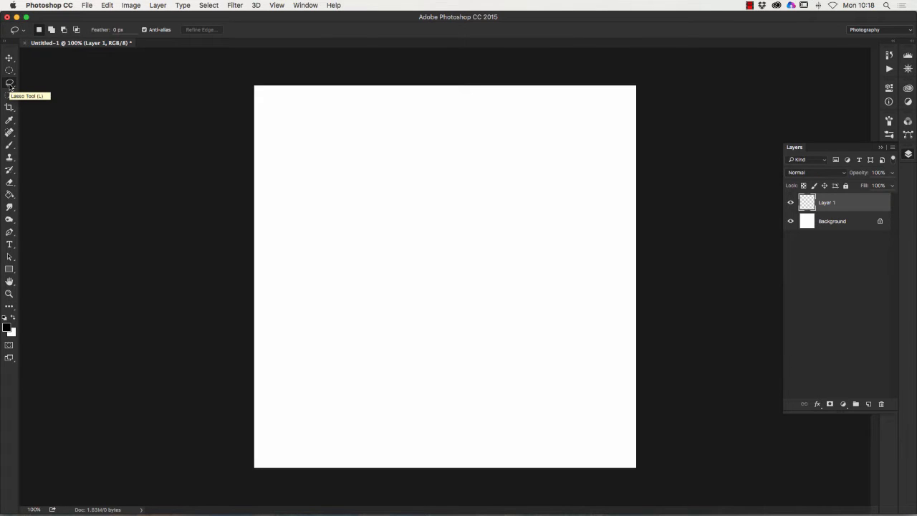
click(8, 81)
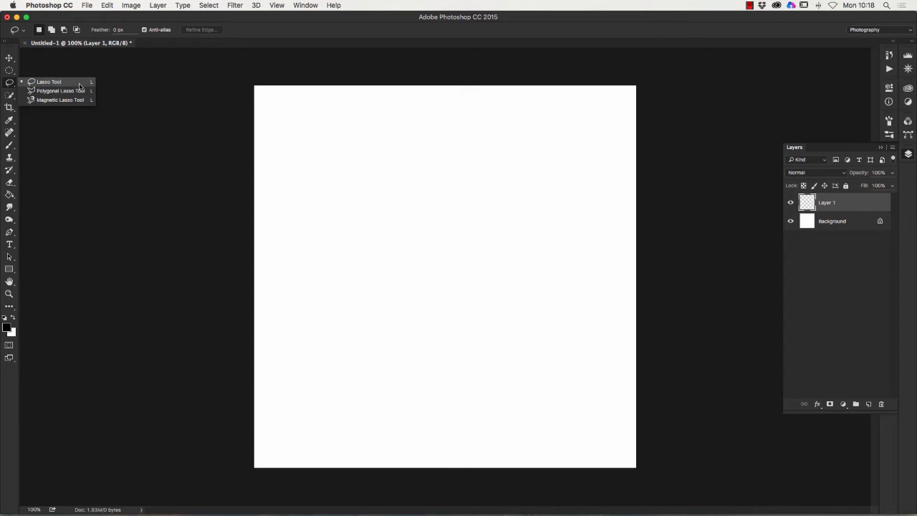
mouse_move(60, 92)
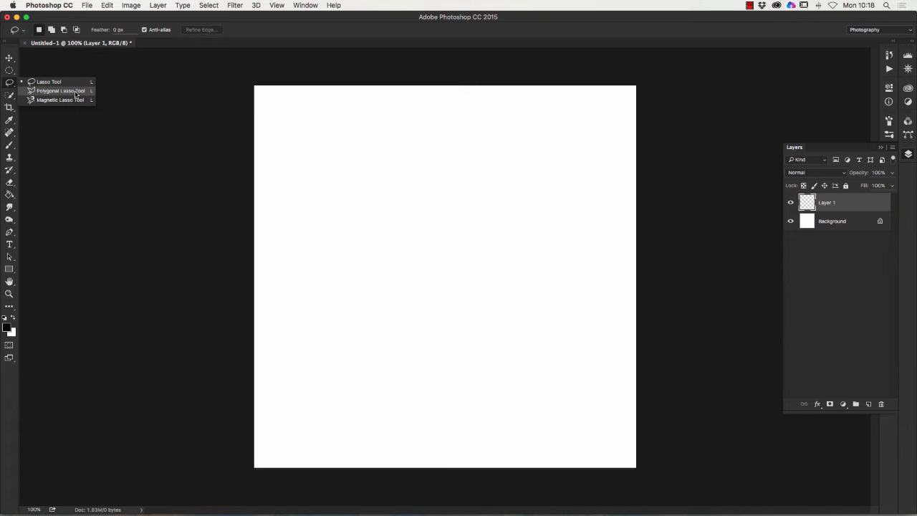
click(60, 90)
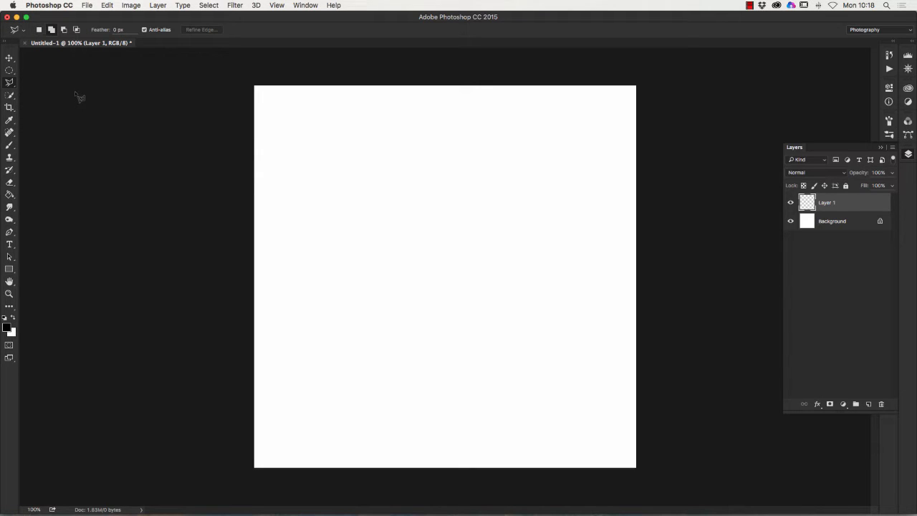
mouse_move(104, 108)
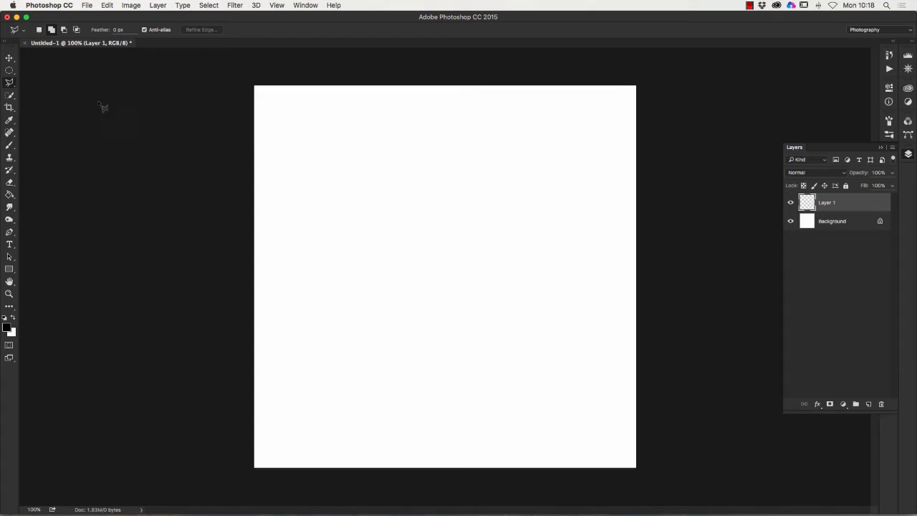
mouse_move(344, 155)
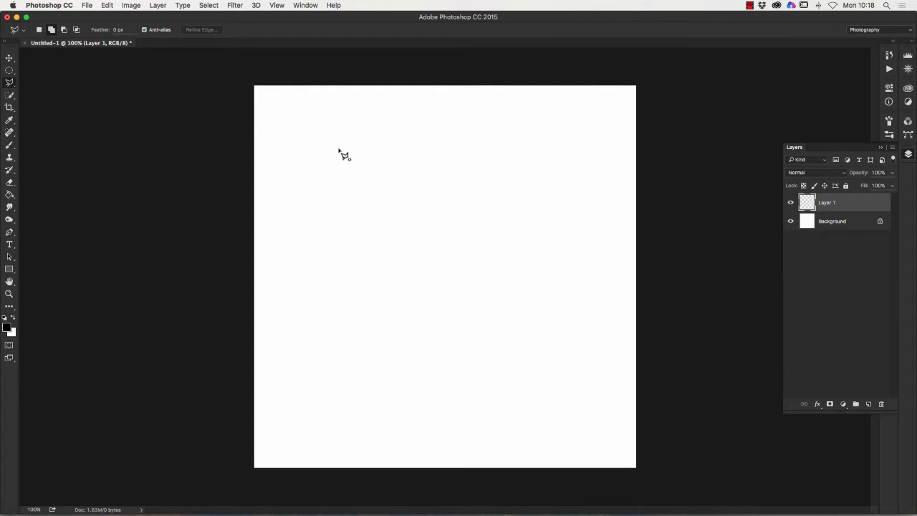
Step: Trace a trial shard outline, close it into a selection, then deselect it with Cmd+D
drag(270, 214, 341, 152)
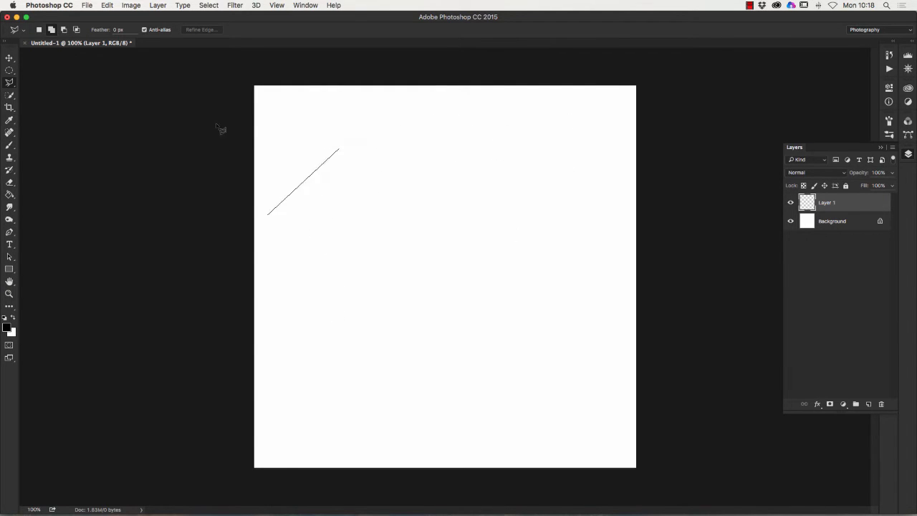
drag(339, 149, 513, 158)
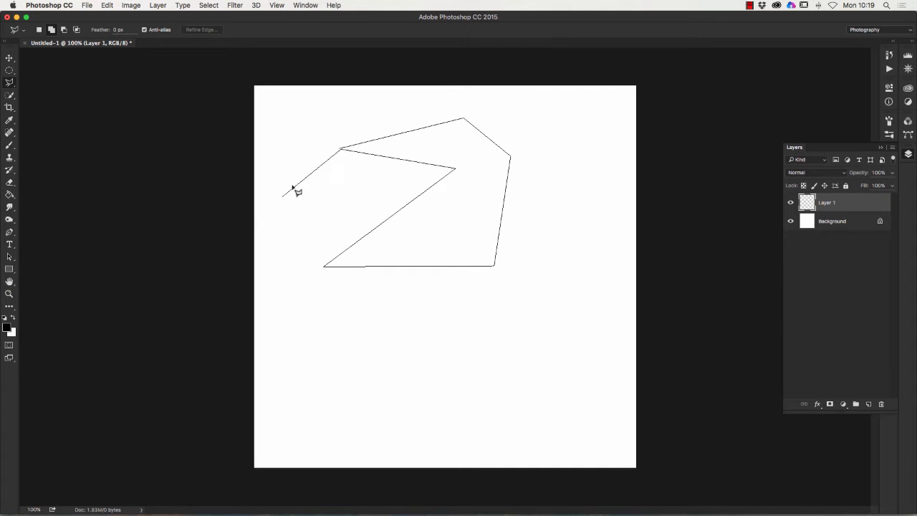
click(341, 150)
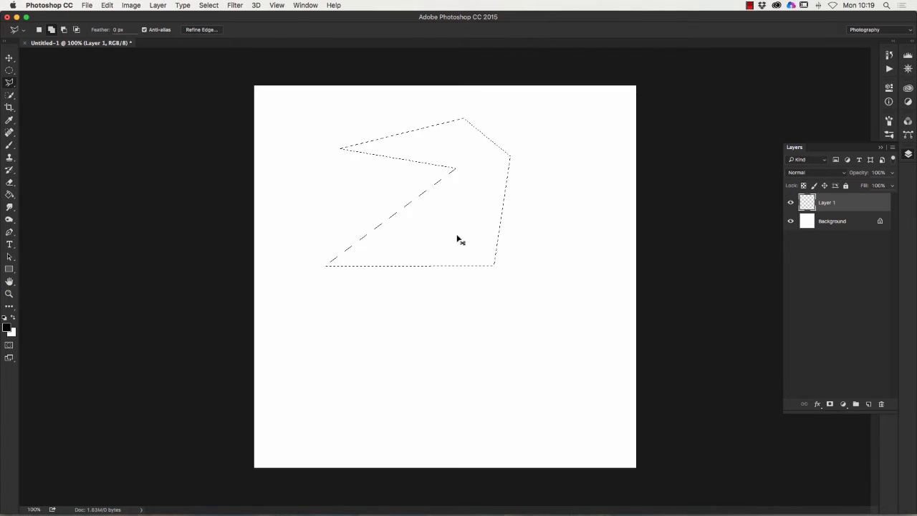
key(cmd+d)
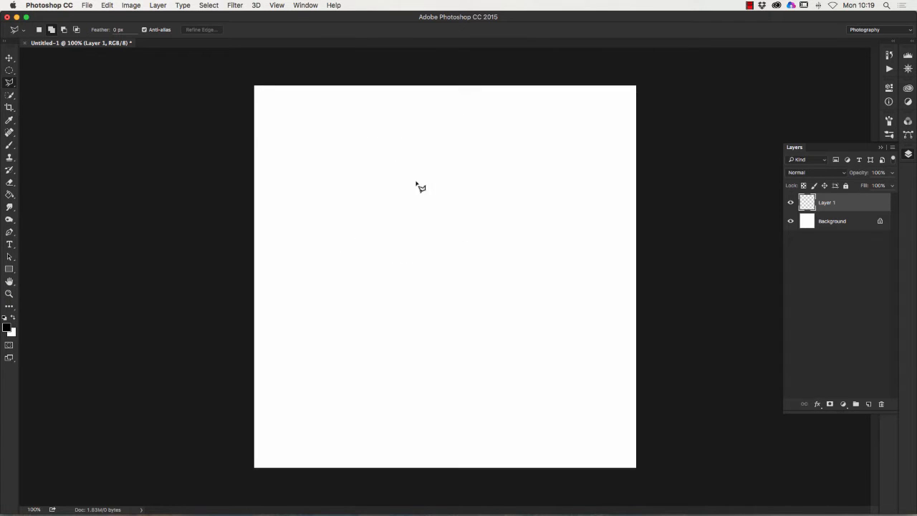
mouse_move(312, 129)
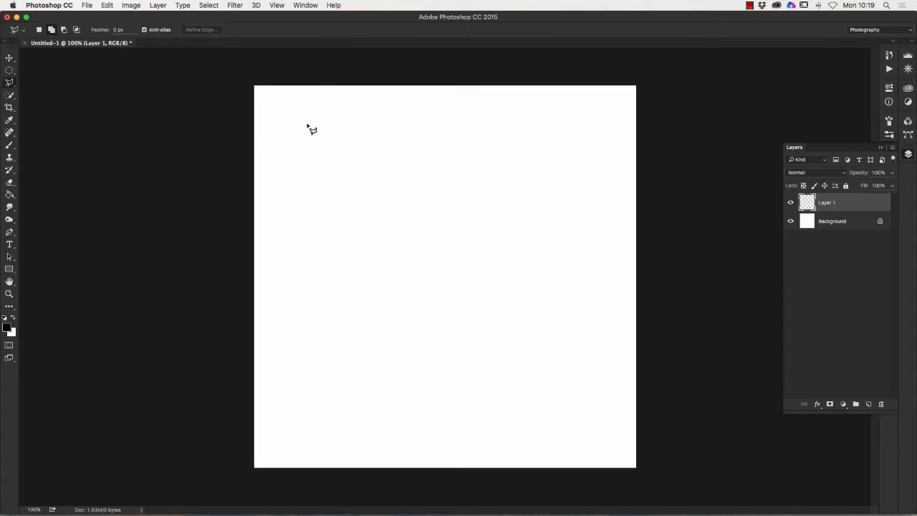
mouse_move(324, 163)
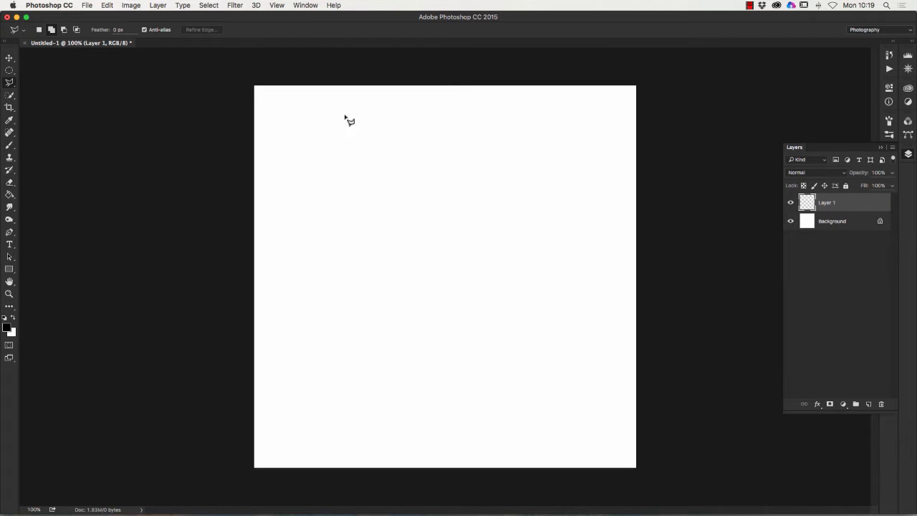
mouse_move(279, 112)
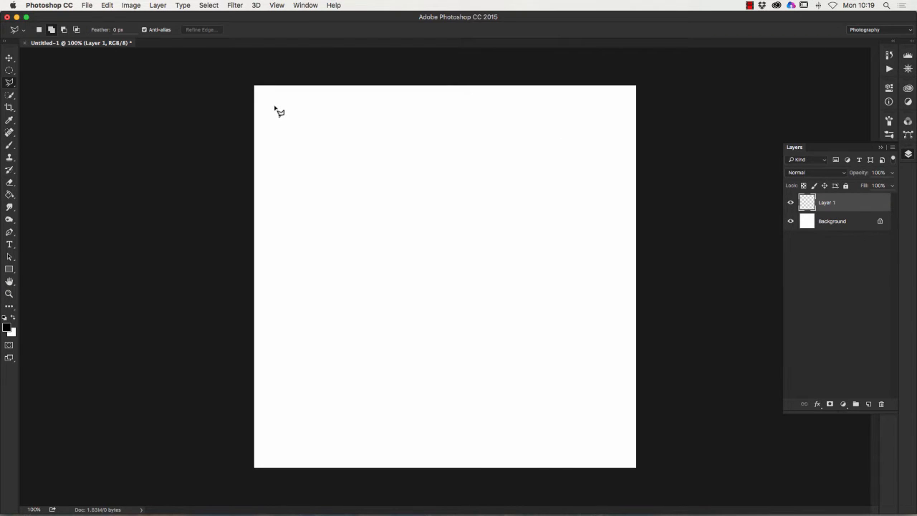
mouse_move(318, 163)
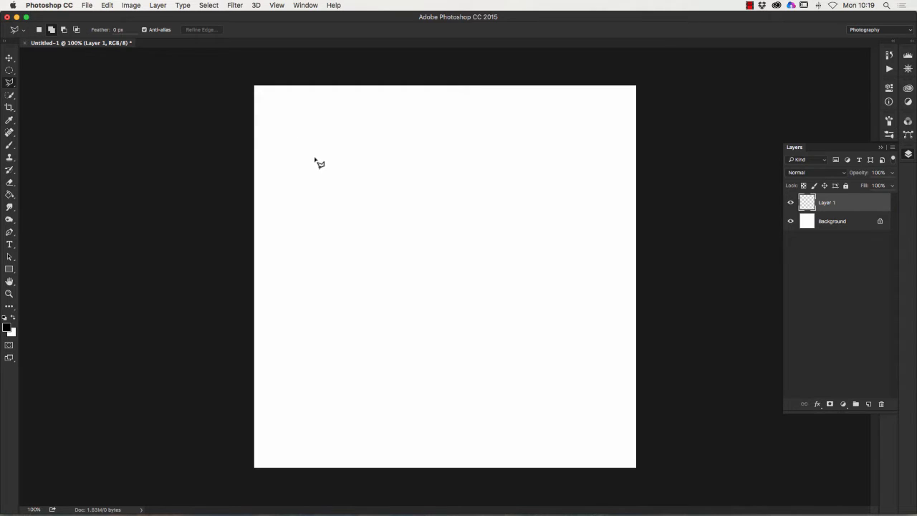
Step: Outline many triangular shard selections radiating around the canvas centre
drag(318, 160, 386, 218)
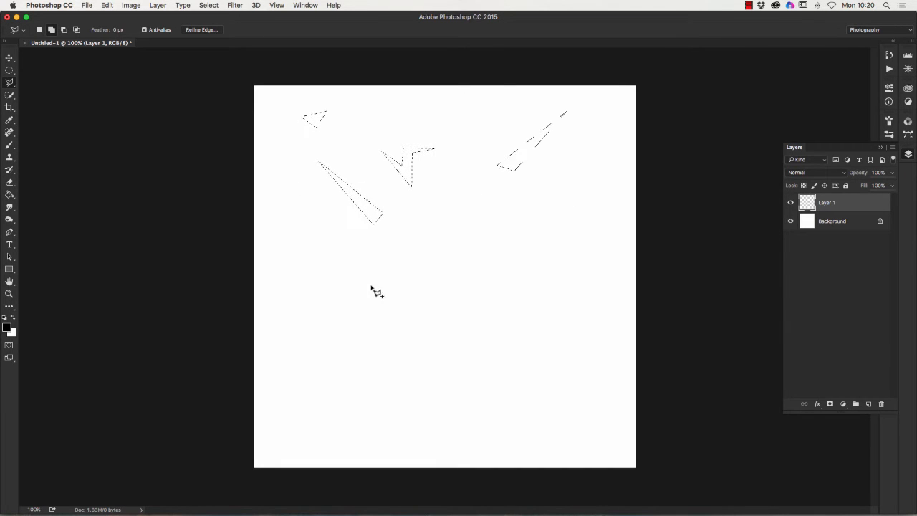
drag(376, 293, 313, 376)
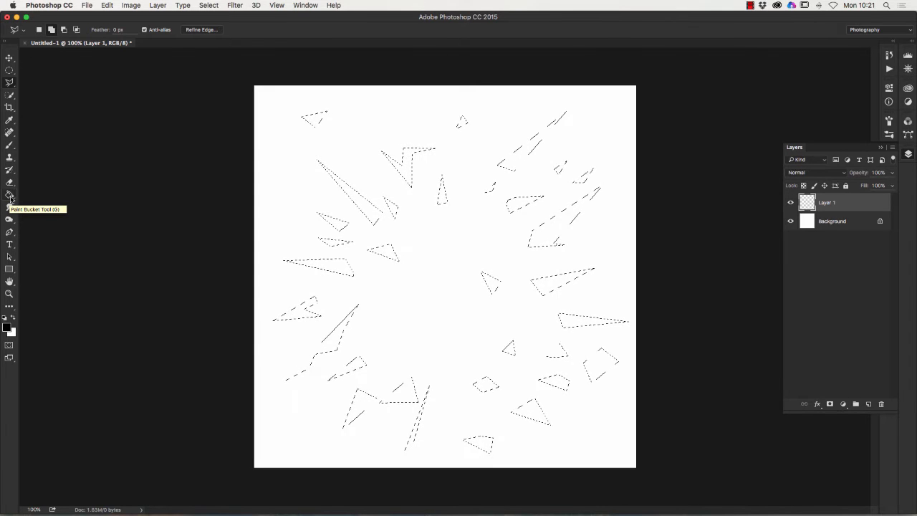
Step: Fill the shard selections black with the Paint Bucket, then deselect via Select > Deselect
click(10, 195)
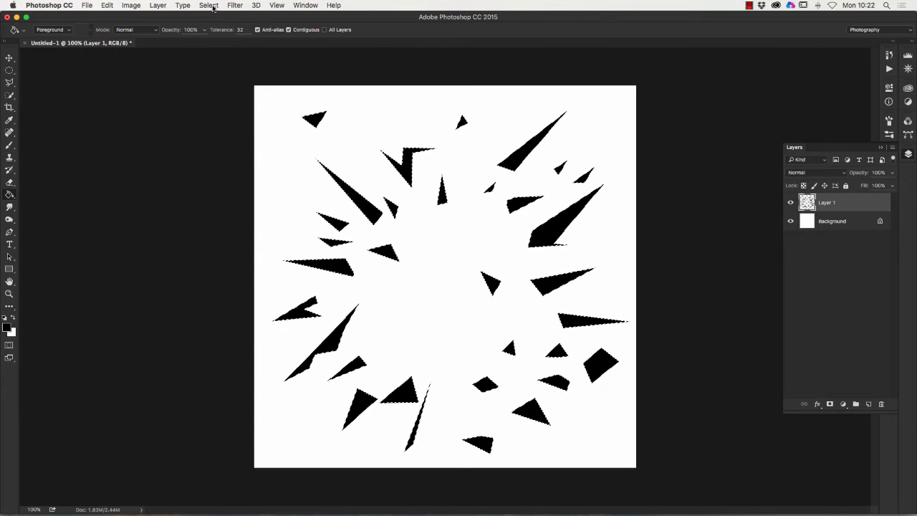
click(209, 6)
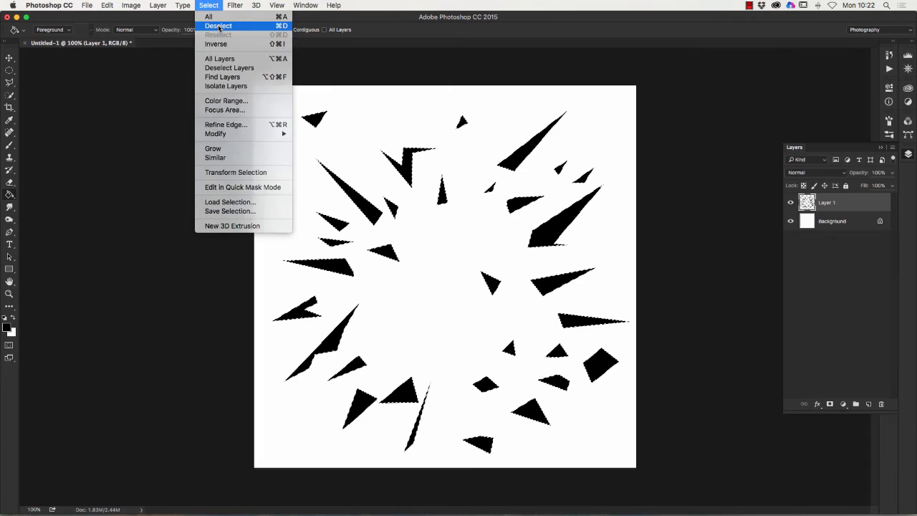
click(218, 26)
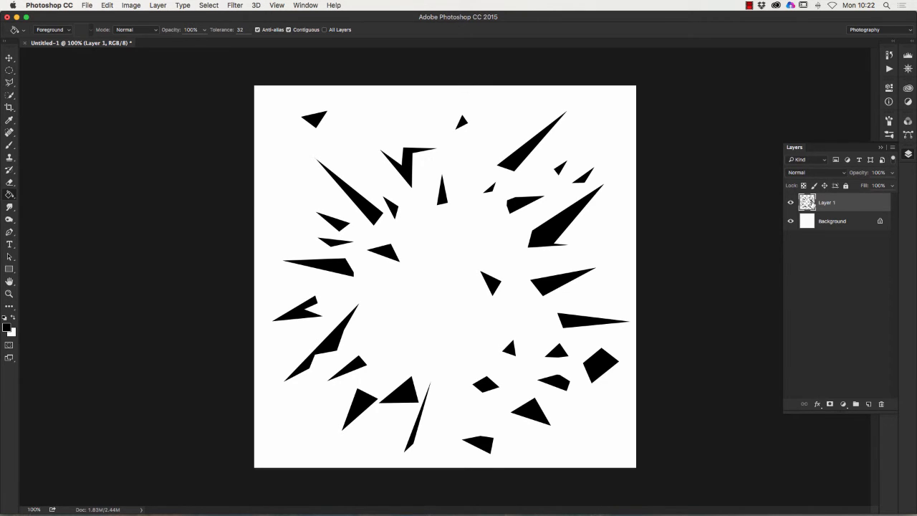
Step: Duplicate Layer 1 as 'Layer 1 copy' and switch to the Move tool
right_click(828, 202)
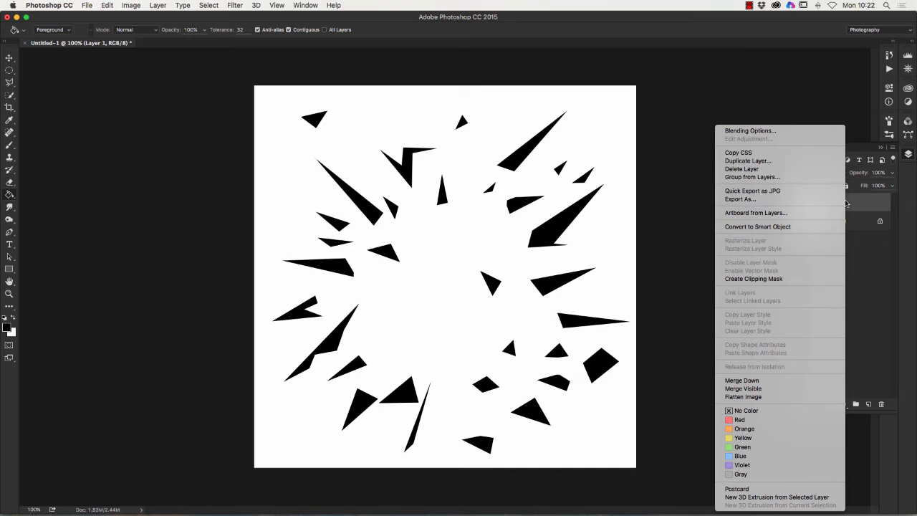
mouse_move(752, 191)
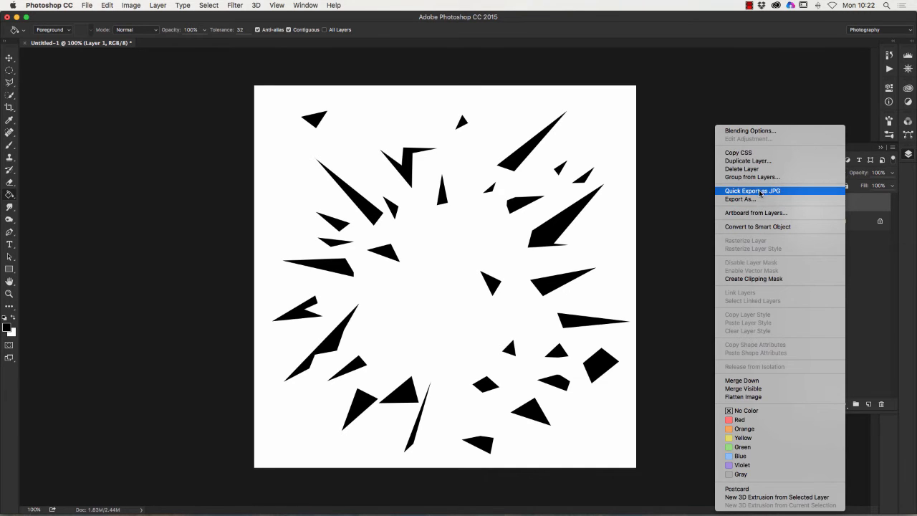
click(748, 160)
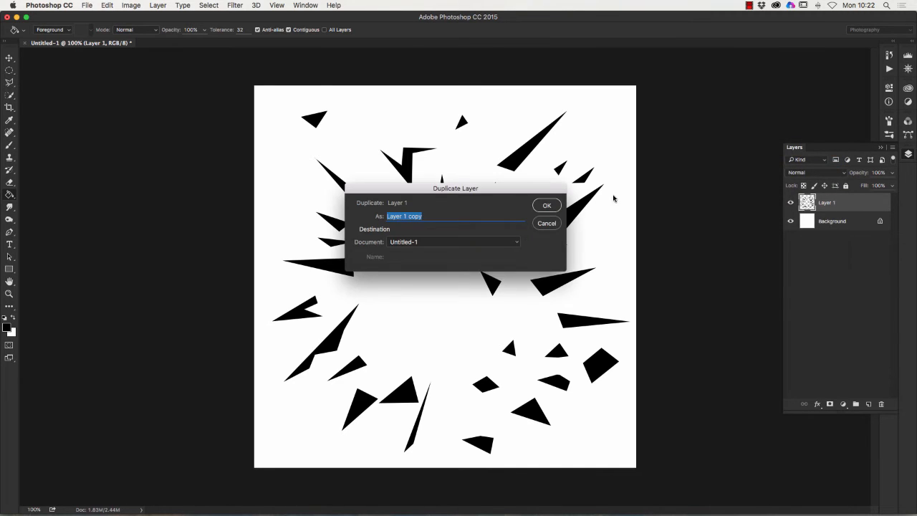
click(546, 205)
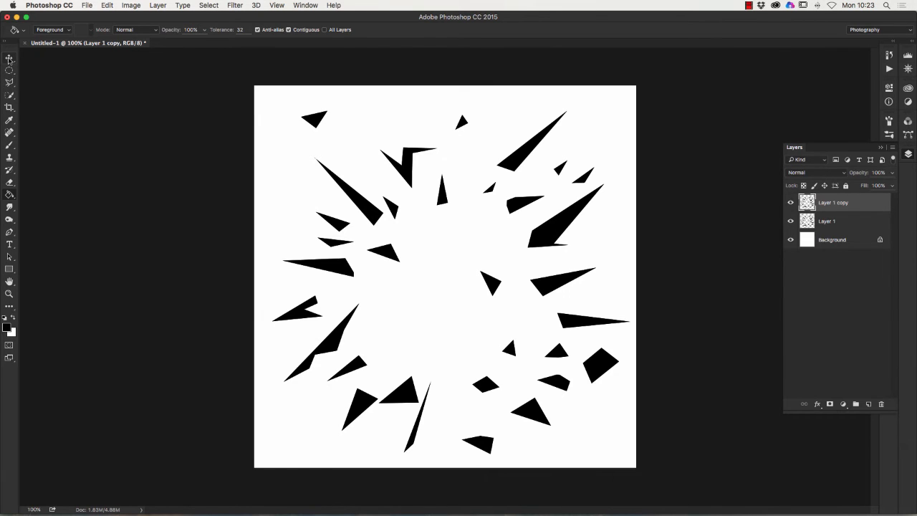
click(9, 59)
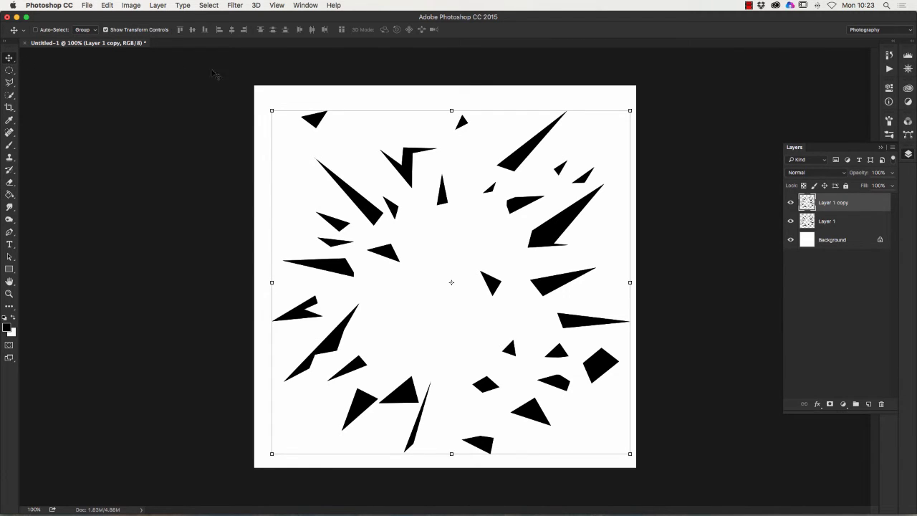
mouse_move(295, 94)
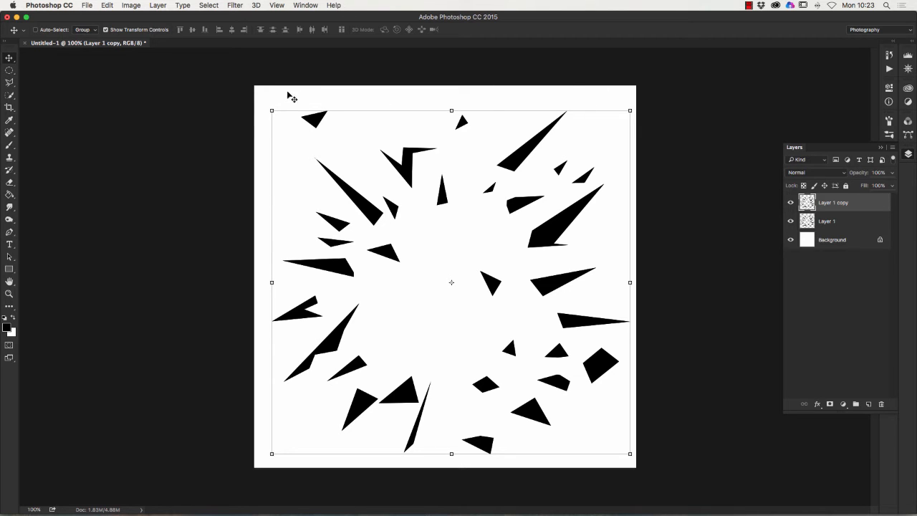
mouse_move(269, 106)
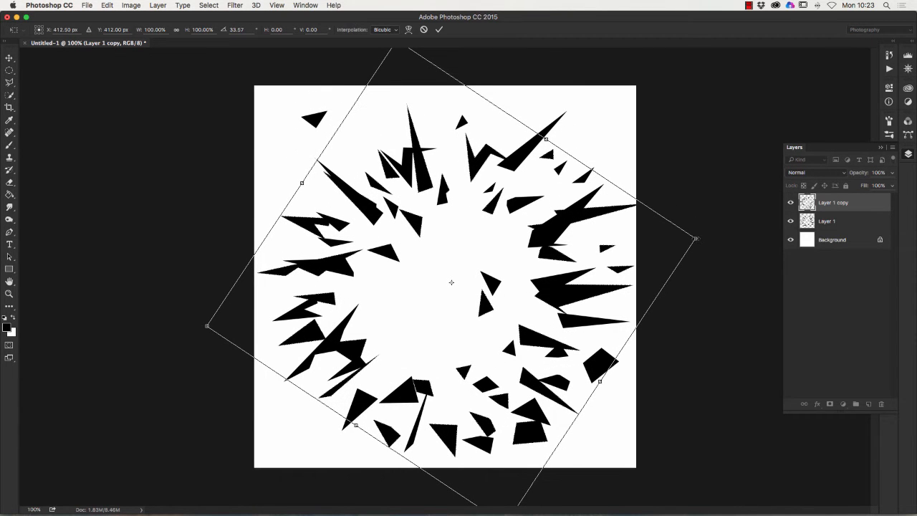
mouse_move(675, 244)
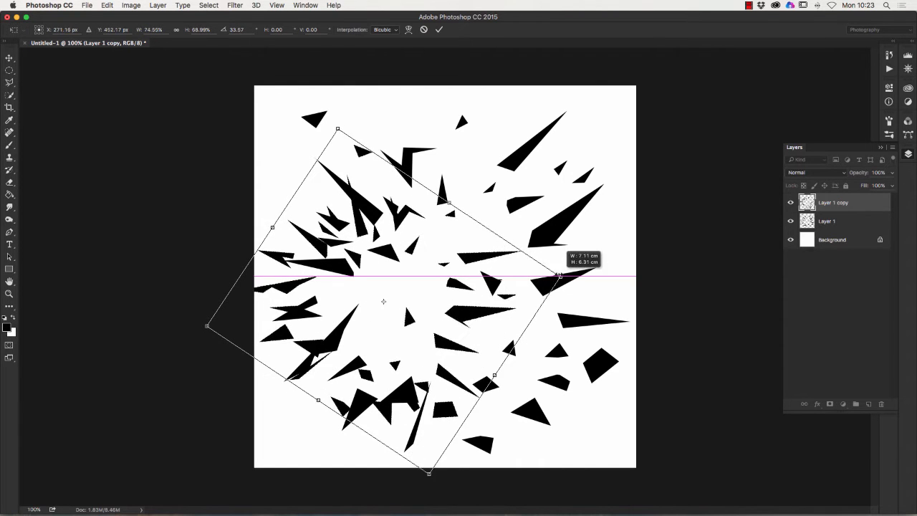
Step: Rotate and shrink Layer 1 copy to fit inside the burst for a denser centre
drag(558, 276, 522, 186)
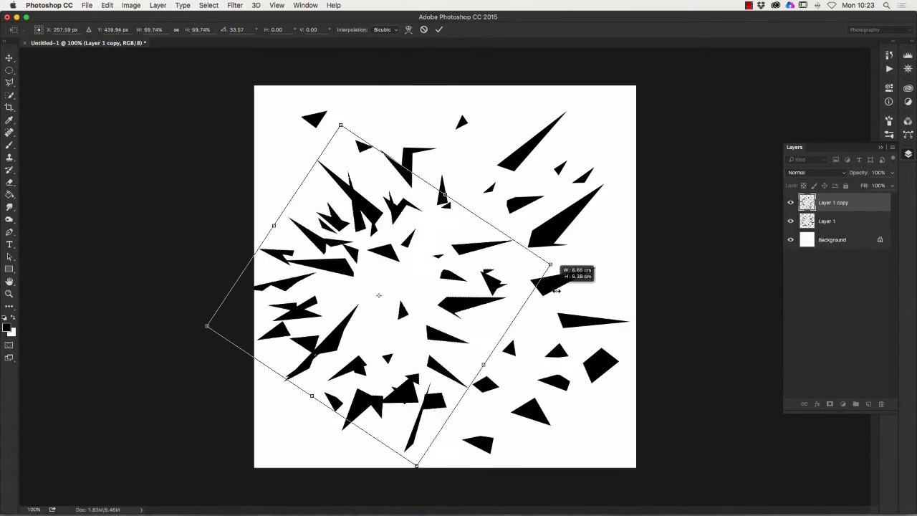
drag(550, 265, 422, 287)
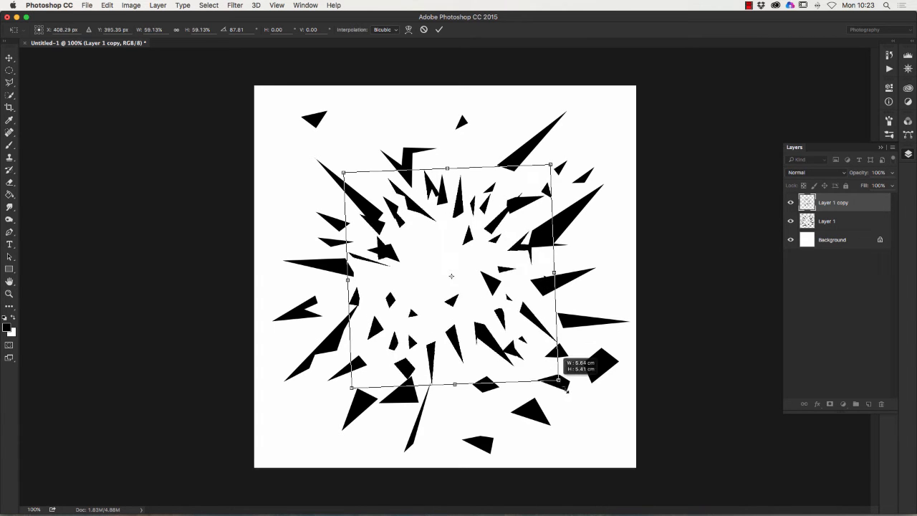
drag(557, 378, 586, 414)
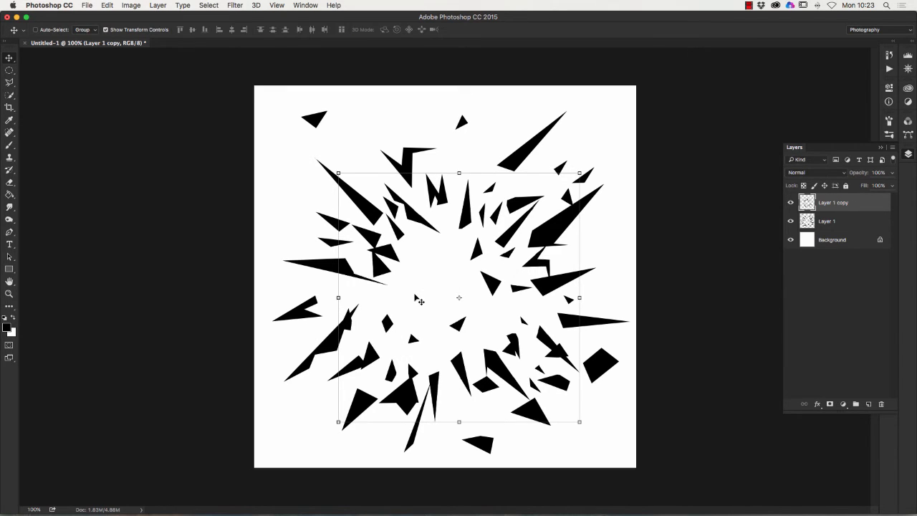
mouse_move(843, 218)
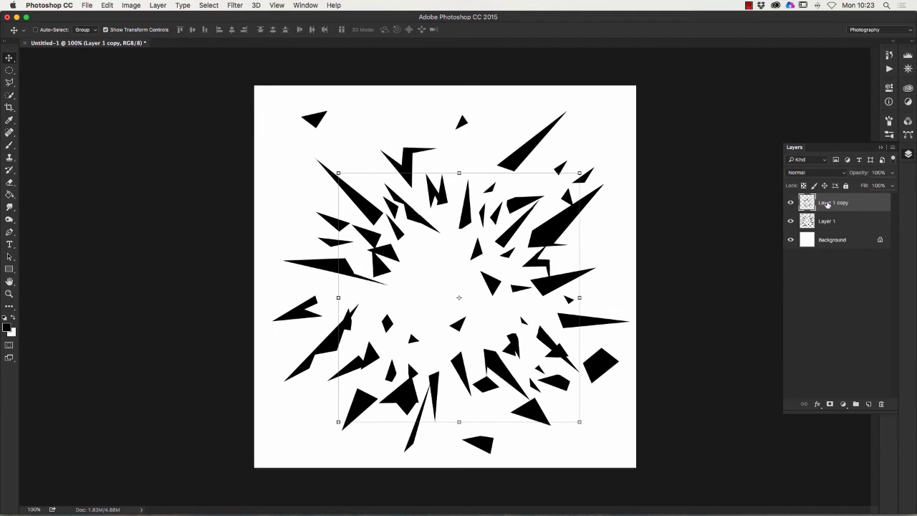
Step: Duplicate the copied shard layer as Layer 1 copy 2
right_click(833, 202)
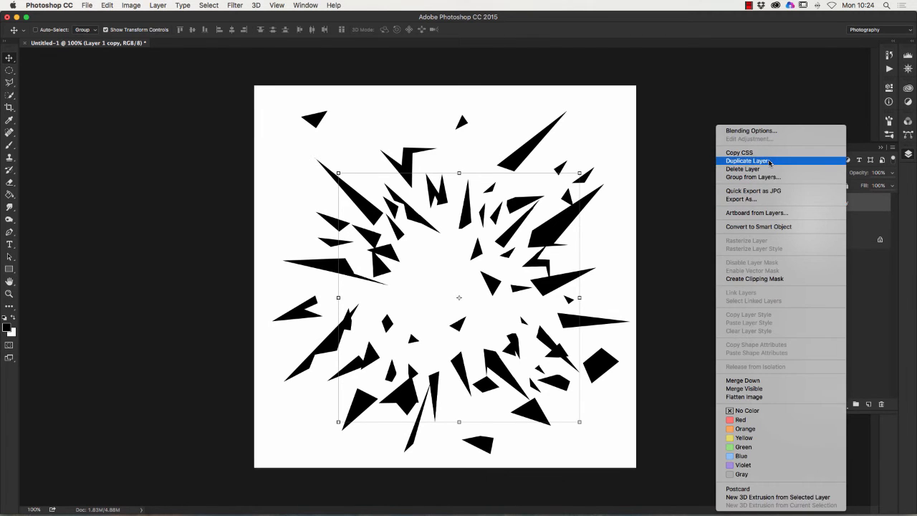
click(748, 161)
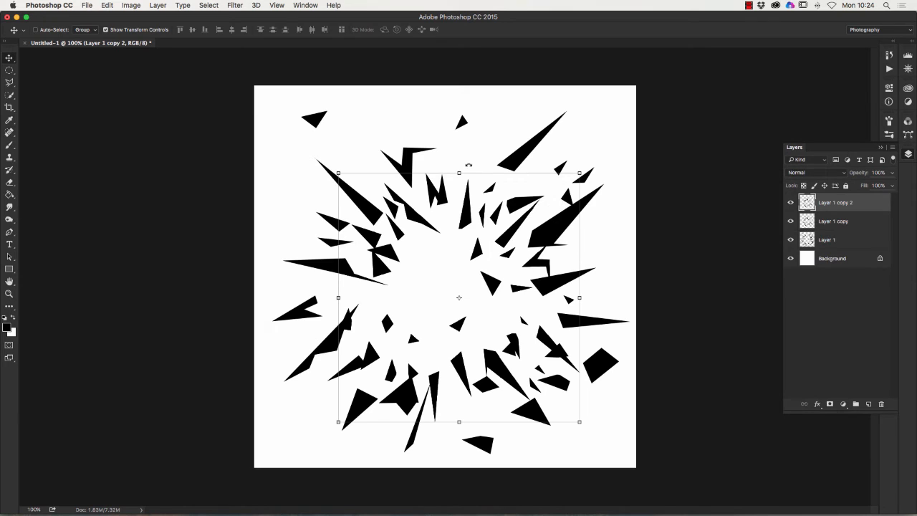
Step: Rotate and shrink the newest copy into a small cluster centred on the burst
drag(579, 173, 613, 213)
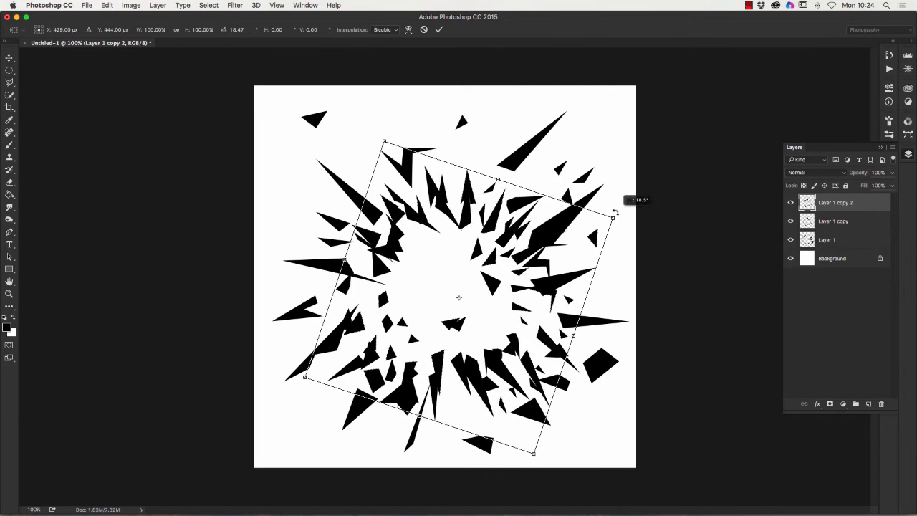
drag(613, 215, 447, 304)
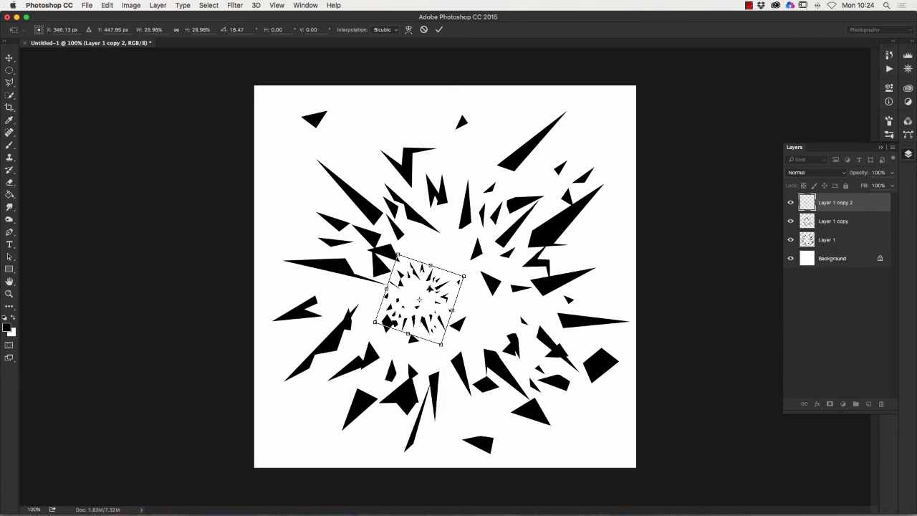
drag(419, 300, 438, 286)
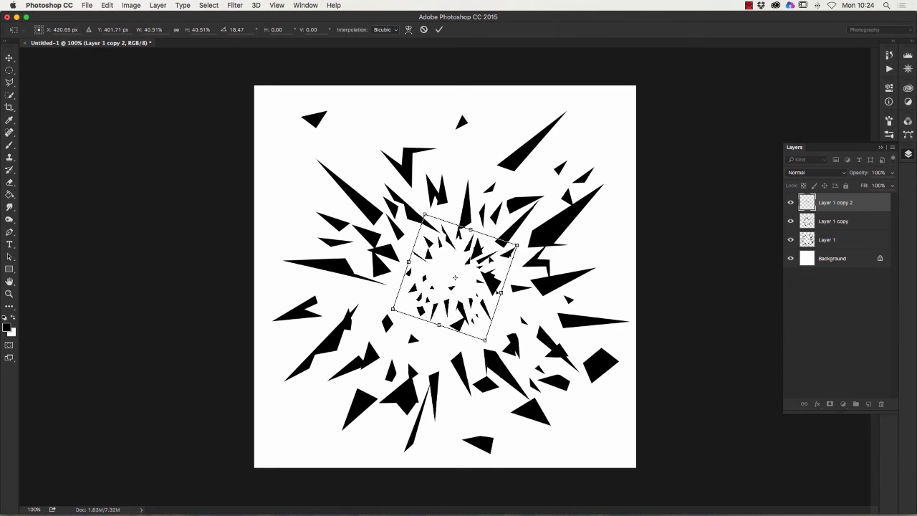
drag(455, 280, 445, 287)
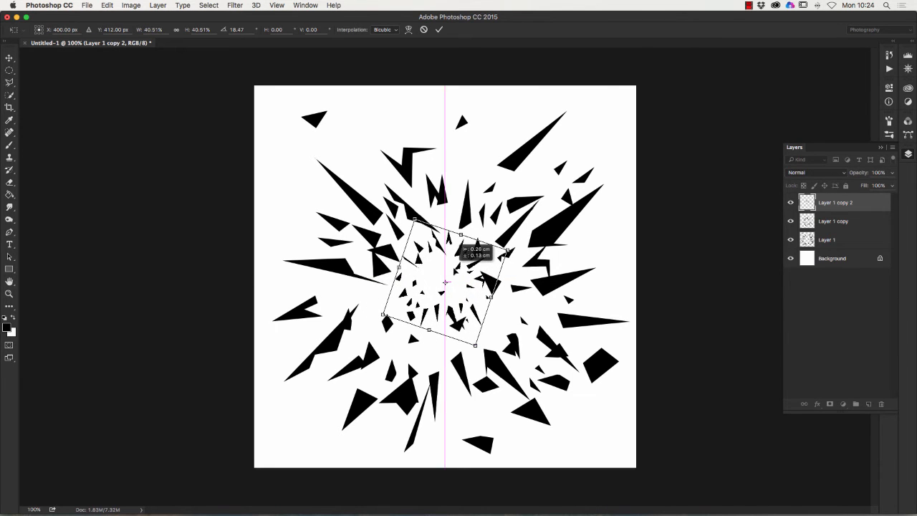
mouse_move(703, 179)
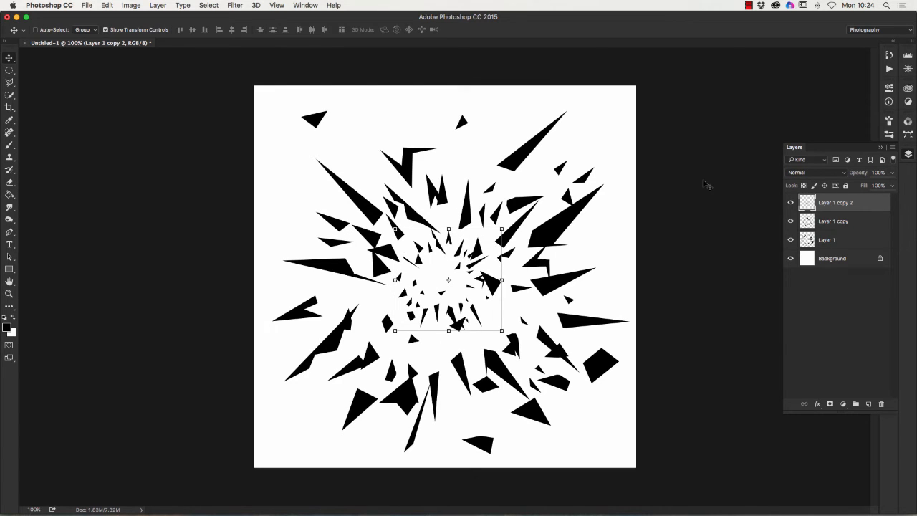
mouse_move(694, 174)
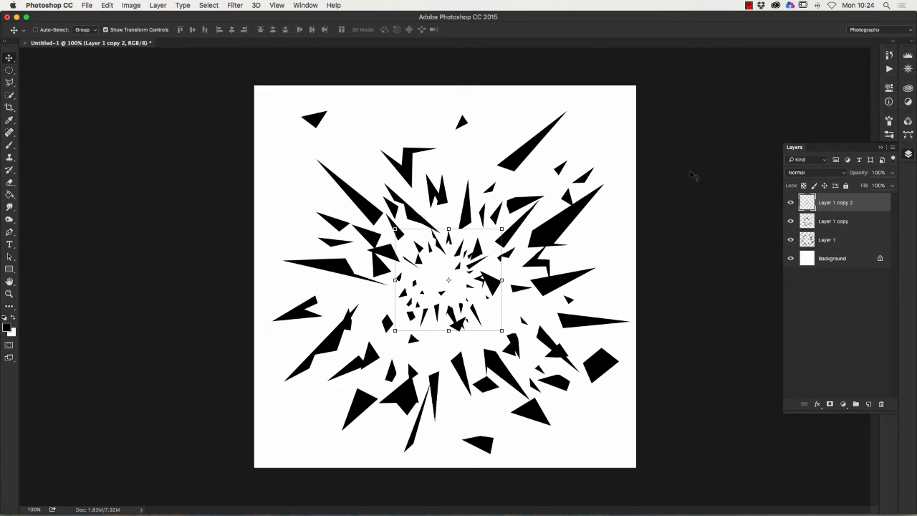
mouse_move(390, 193)
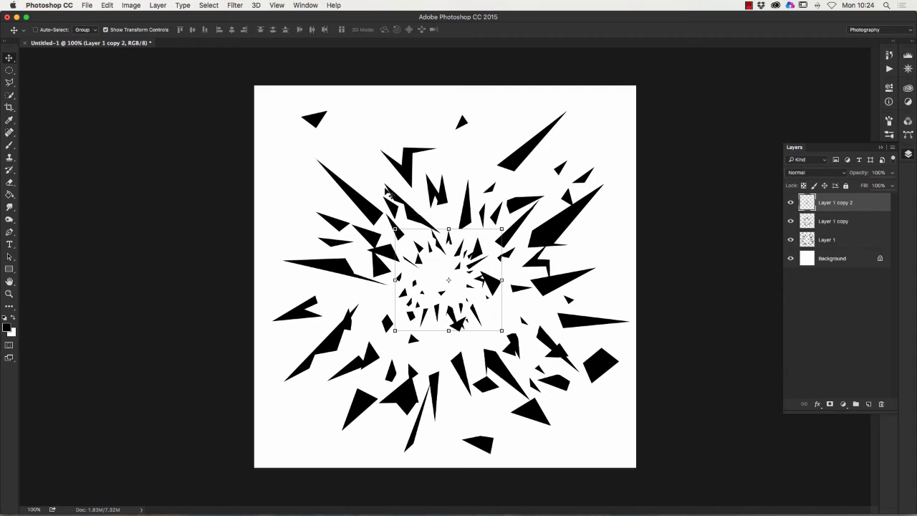
mouse_move(807, 198)
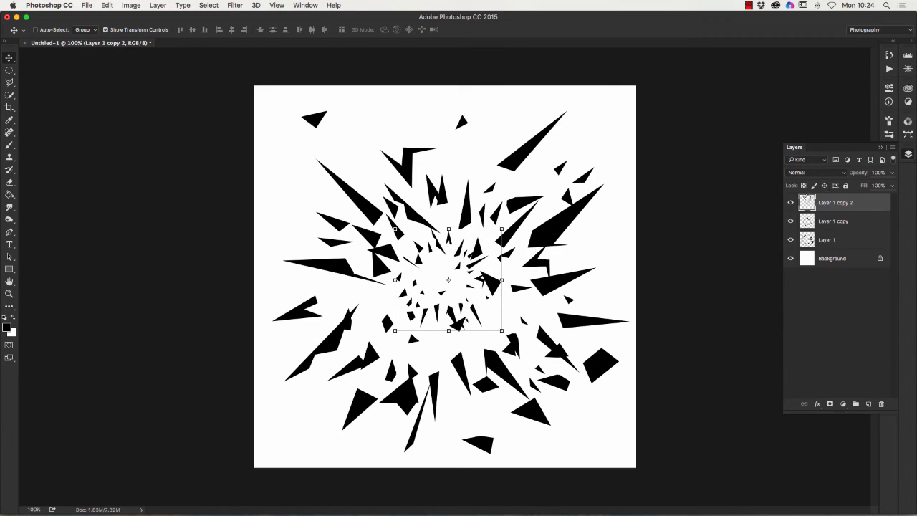
mouse_move(839, 235)
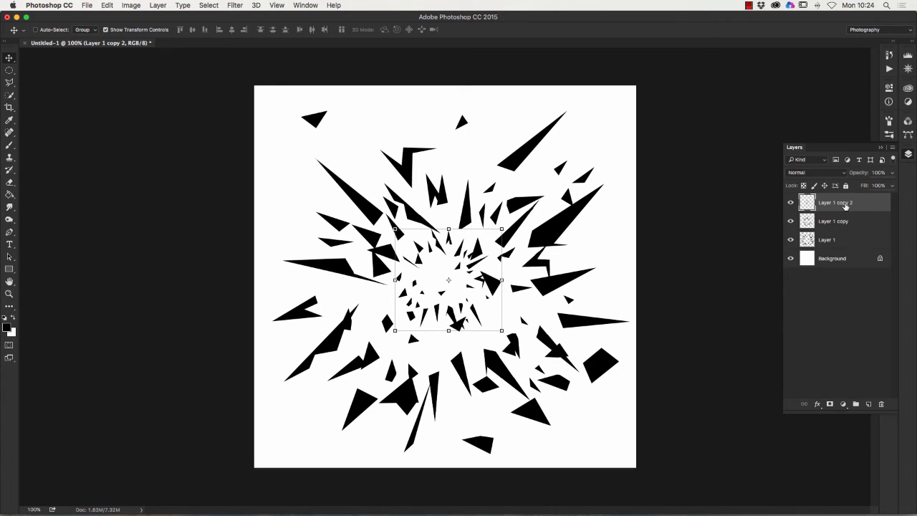
mouse_move(863, 206)
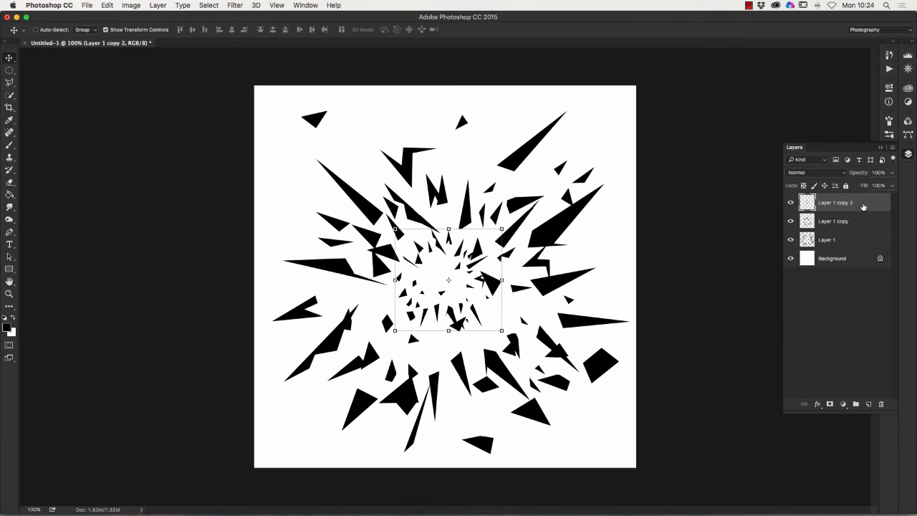
mouse_move(859, 207)
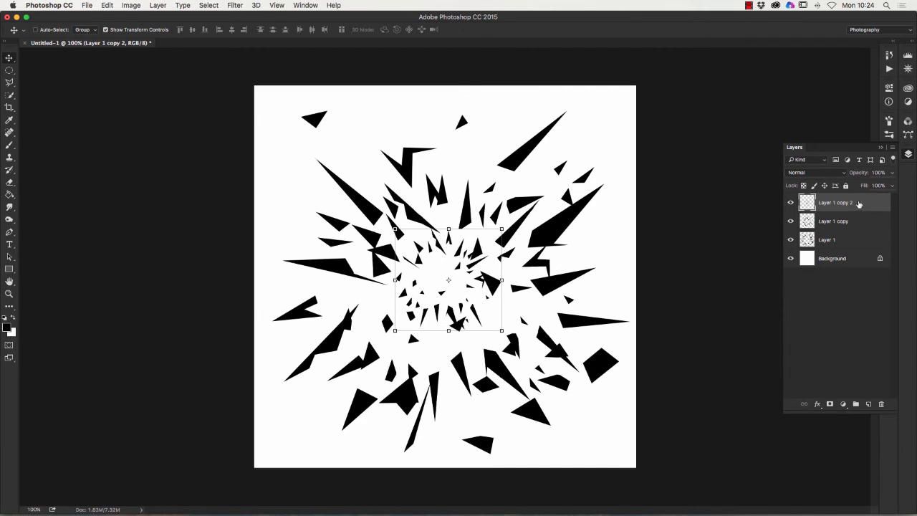
mouse_move(868, 203)
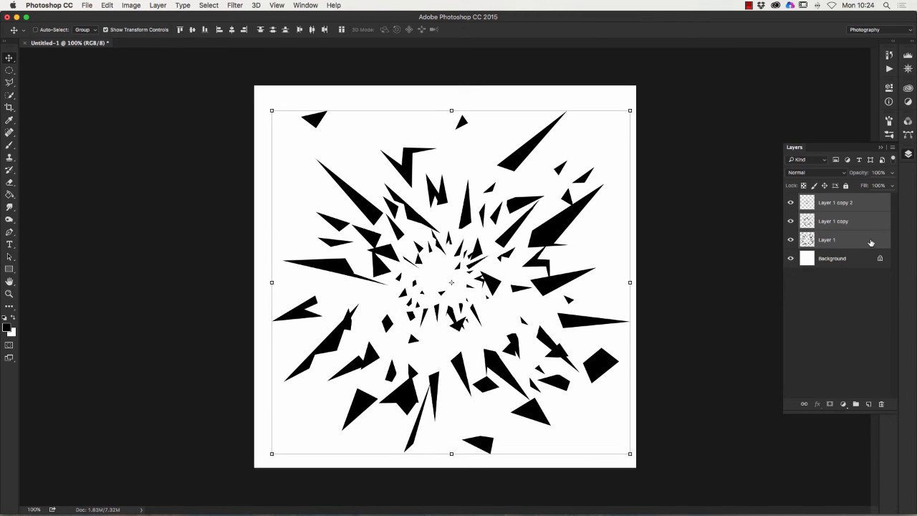
mouse_move(860, 229)
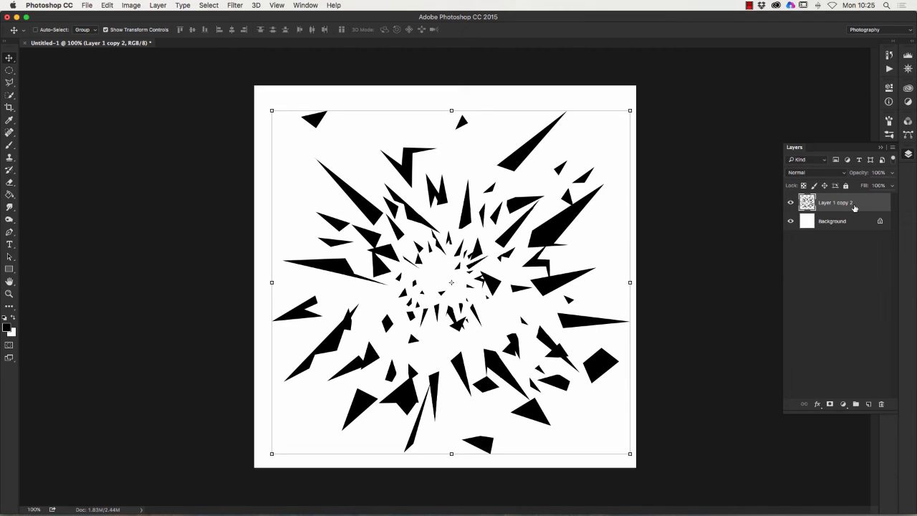
mouse_move(846, 203)
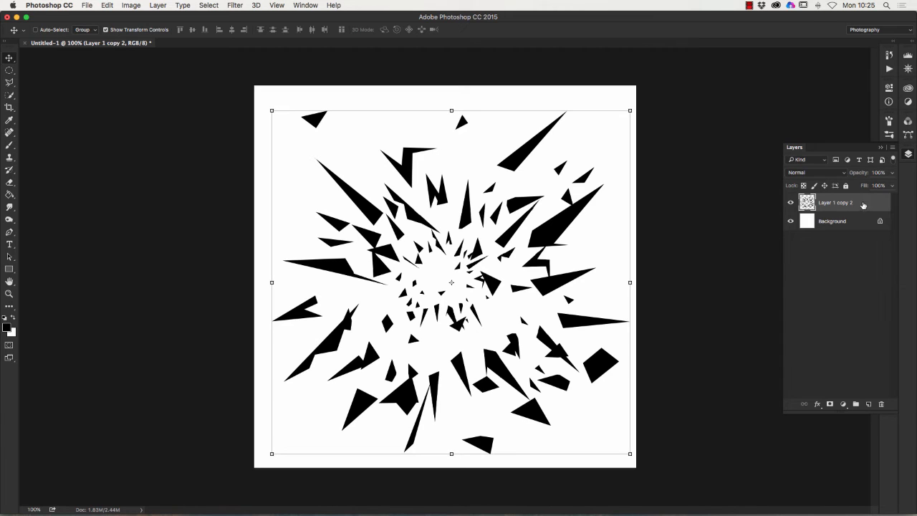
mouse_move(206, 6)
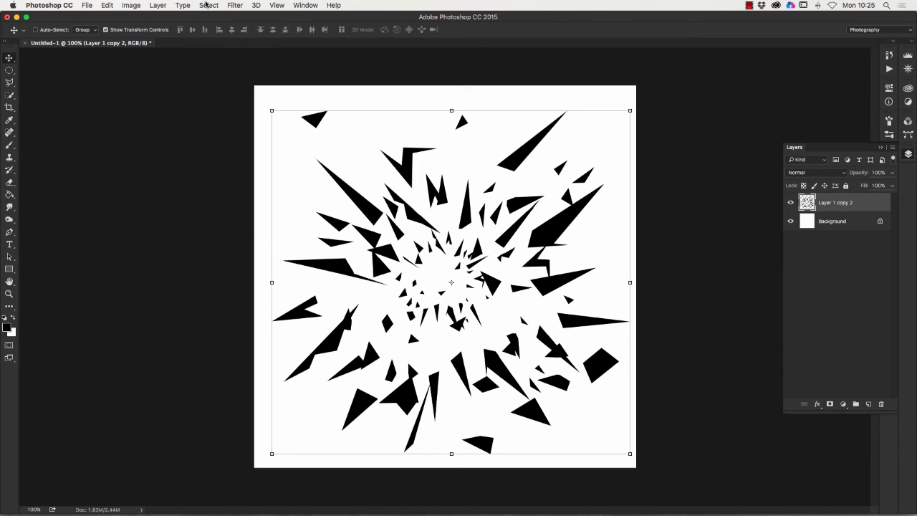
Step: Select the whole canvas and head to the Edit menu for Define Brush Preset
click(209, 6)
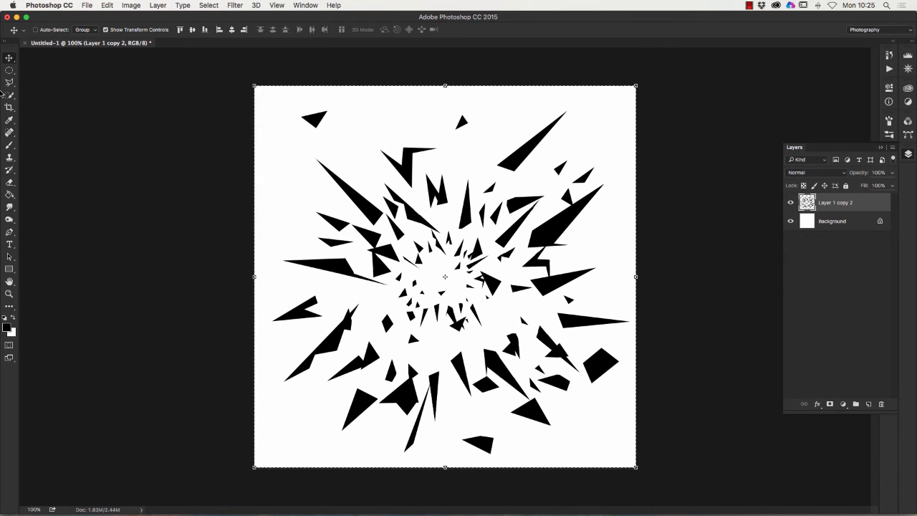
mouse_move(199, 132)
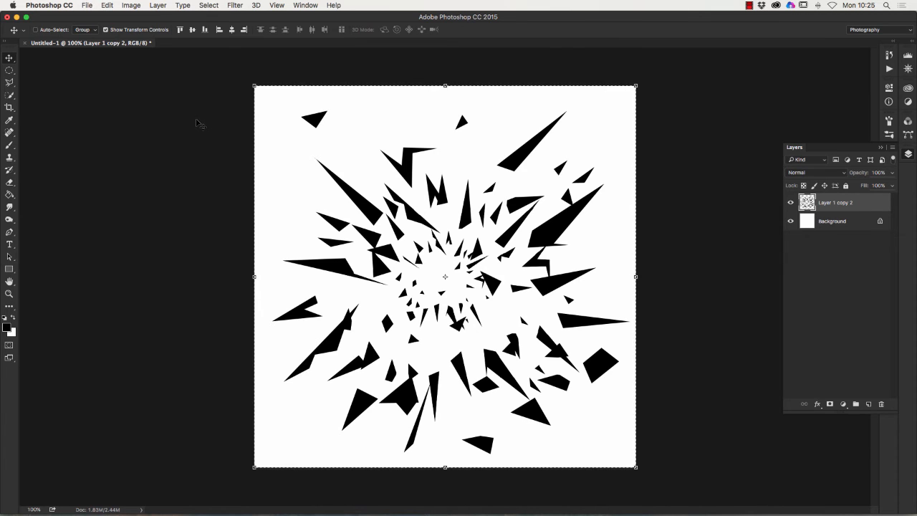
click(106, 6)
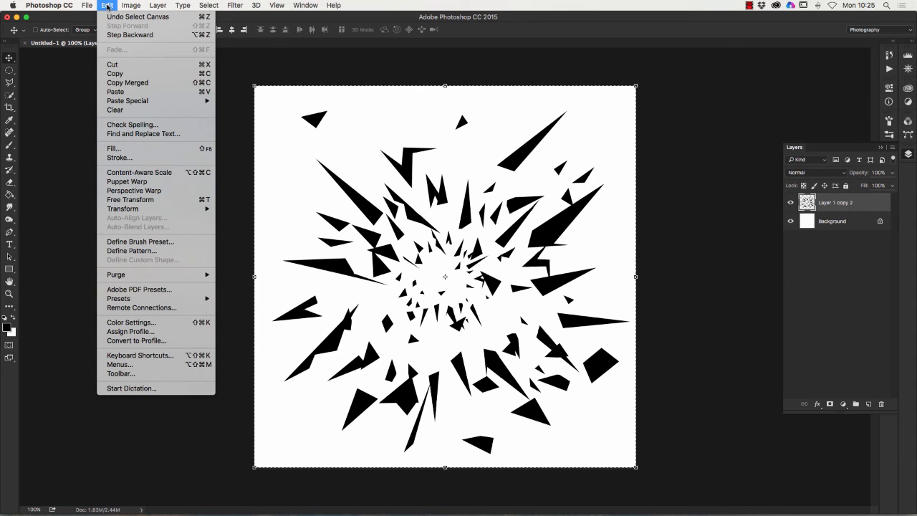
mouse_move(112, 64)
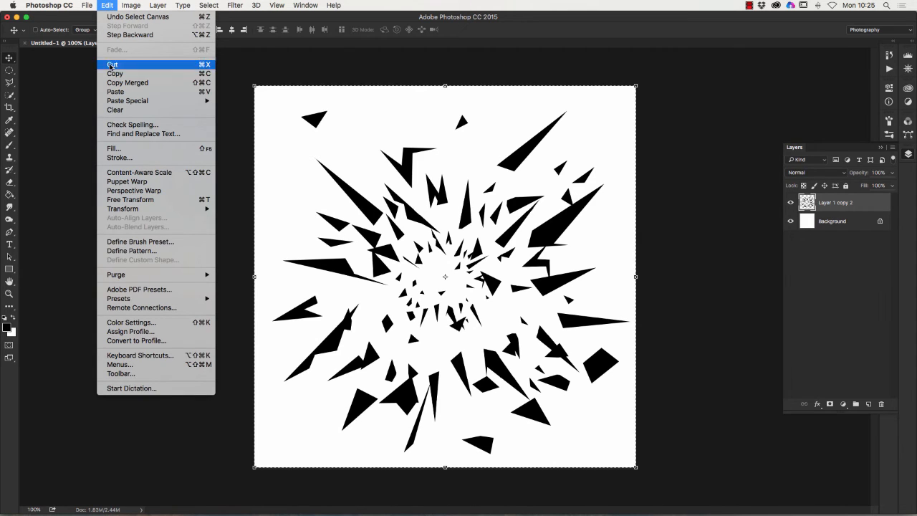
mouse_move(132, 250)
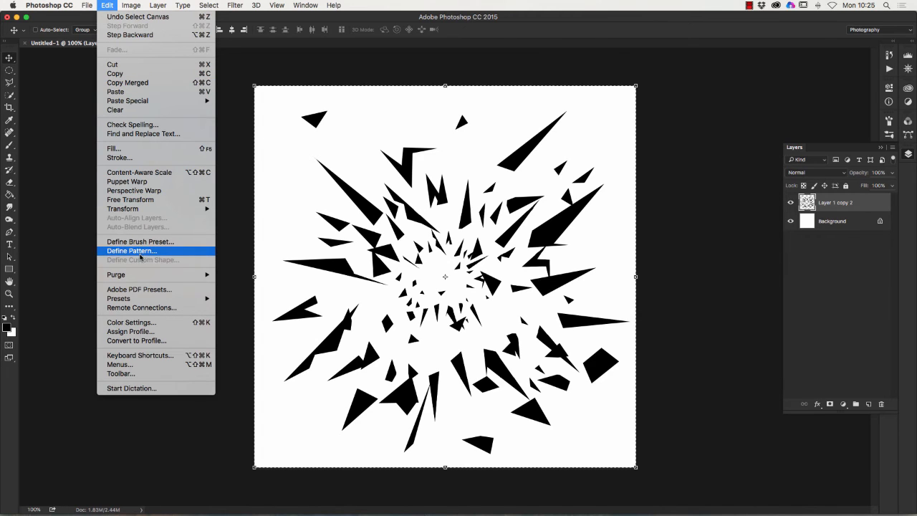
mouse_move(141, 241)
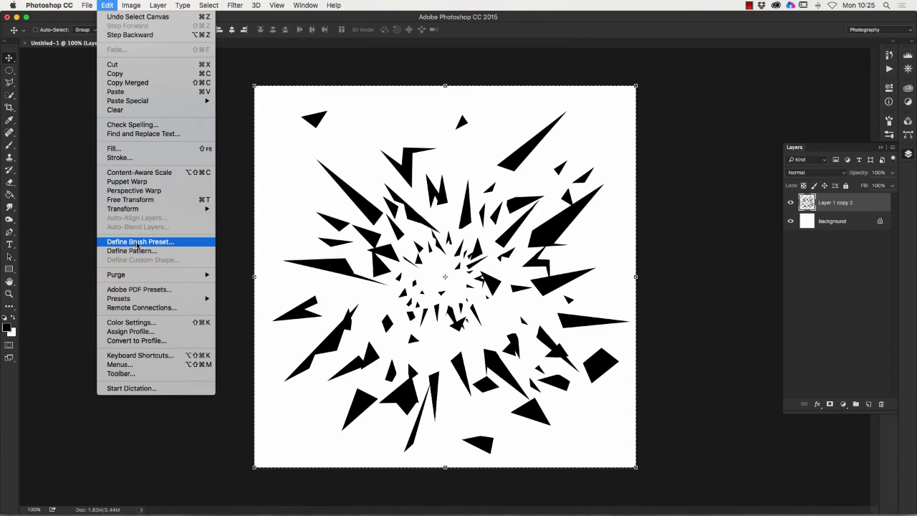
Step: Define the burst as a new brush preset named 'Shards' via Edit > Define Brush Preset
click(141, 241)
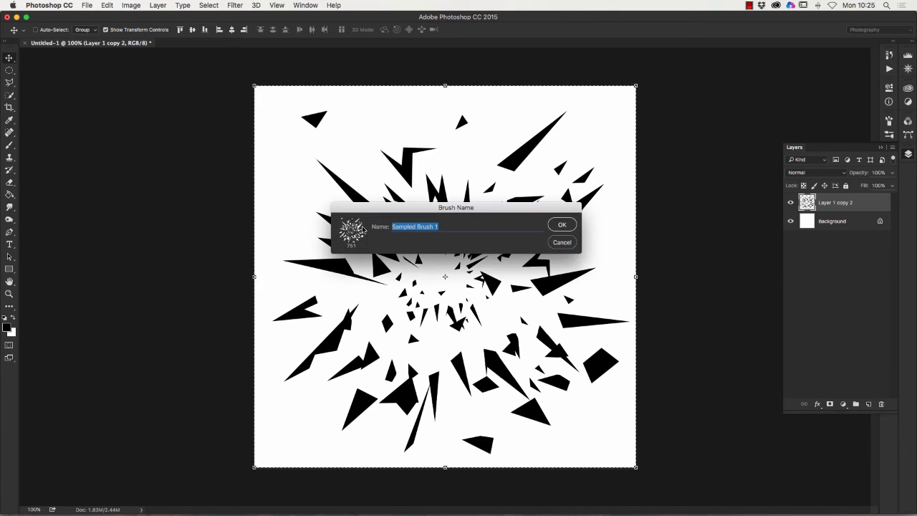
mouse_move(424, 241)
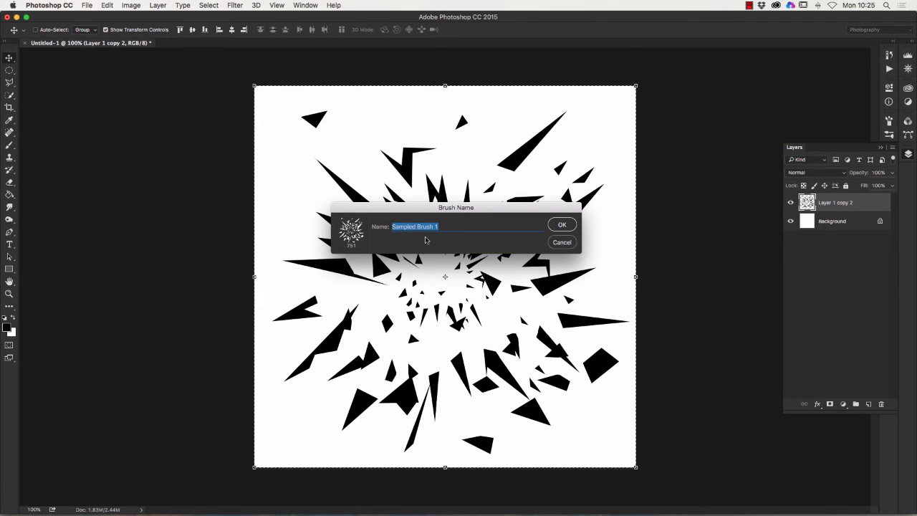
text(S)
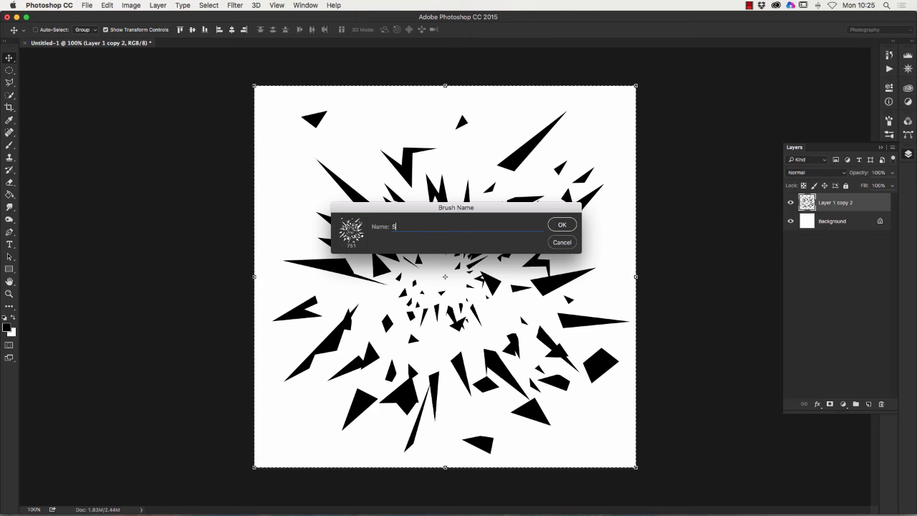
text(hards Les)
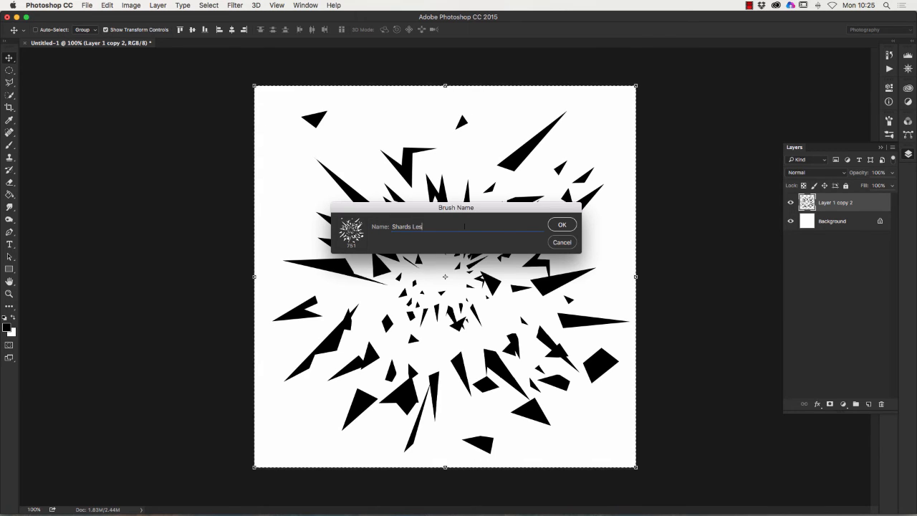
click(562, 224)
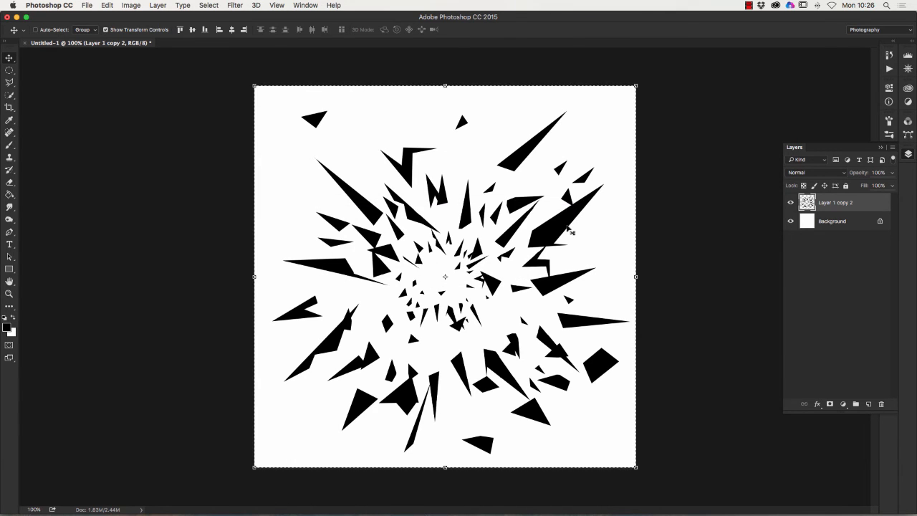
mouse_move(433, 184)
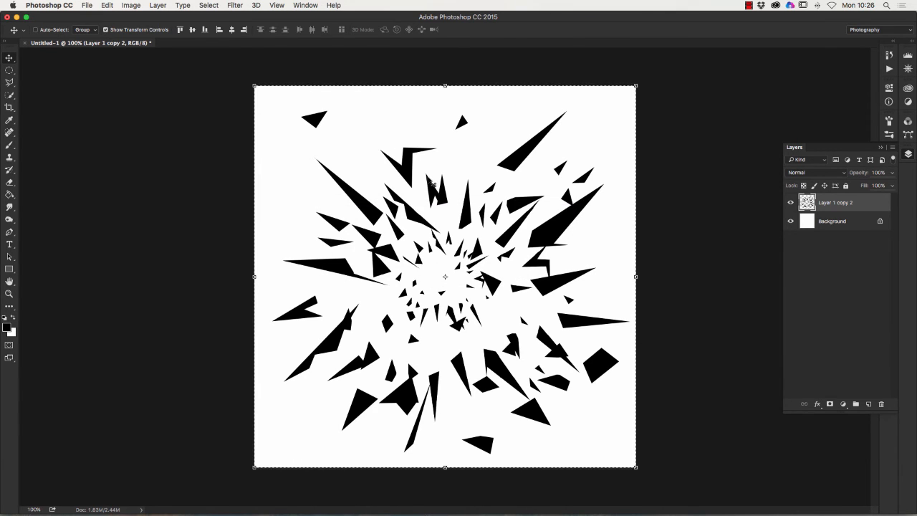
mouse_move(20, 44)
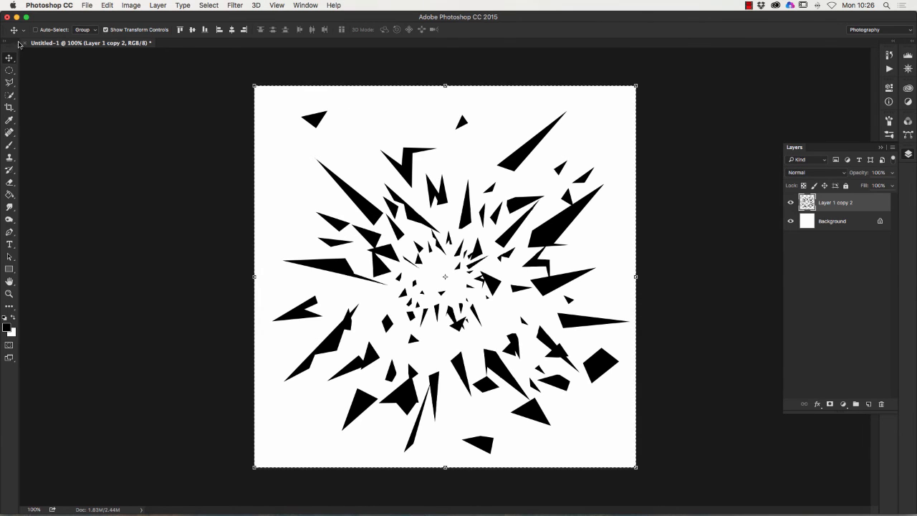
Step: Close the burst document without saving and bring up the File menu
click(25, 43)
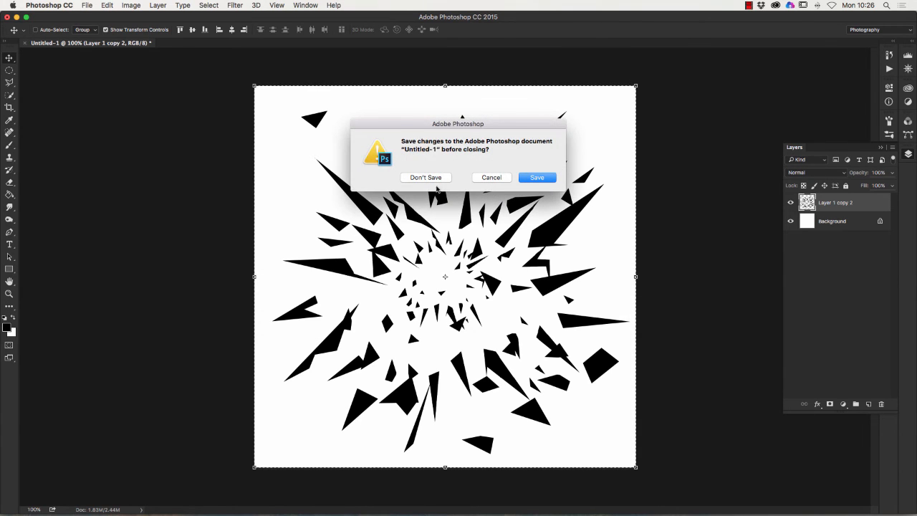
click(425, 177)
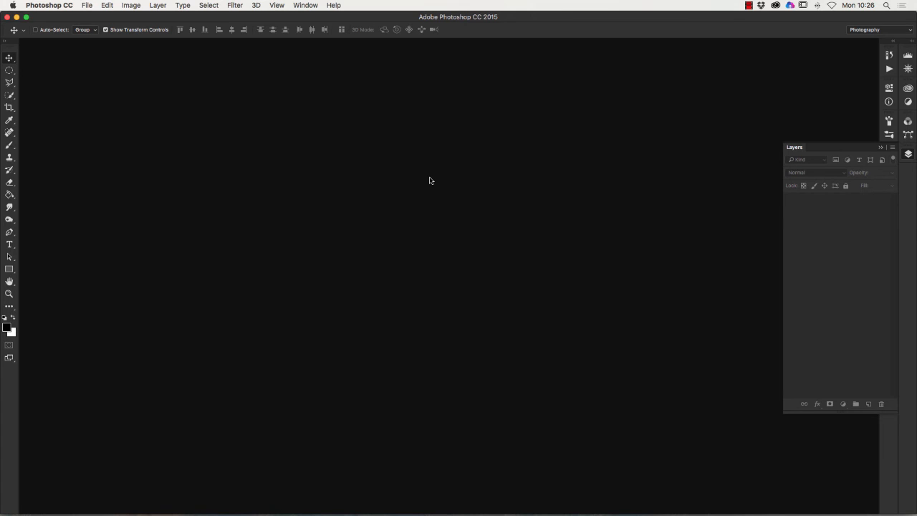
mouse_move(103, 100)
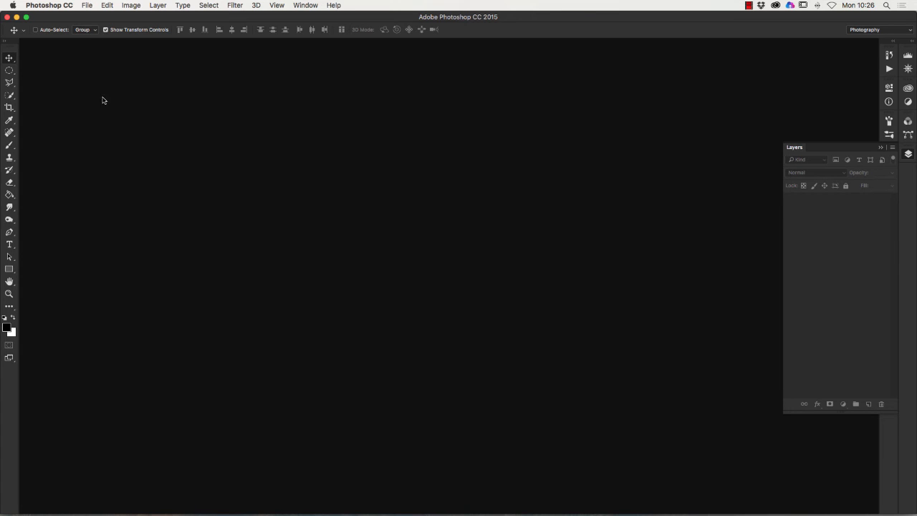
click(86, 5)
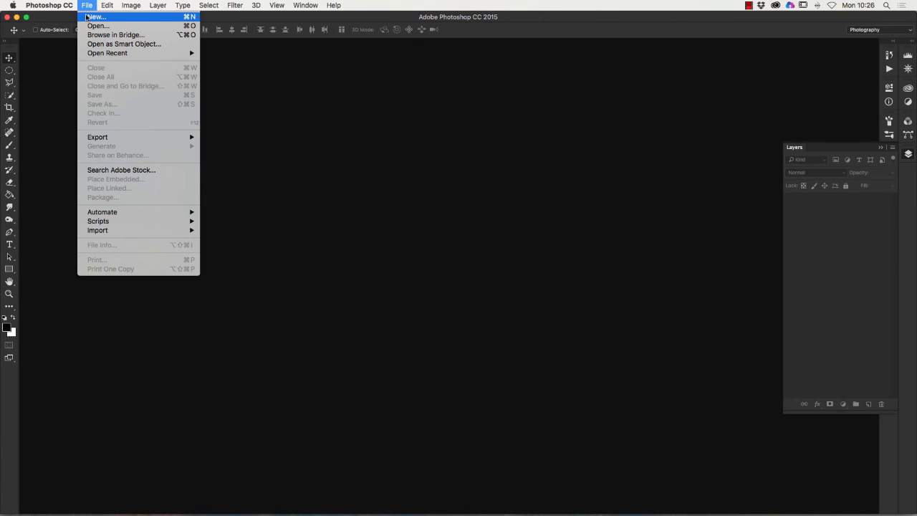
Step: Create a new custom document 2000 px wide by 1410 px high
click(94, 17)
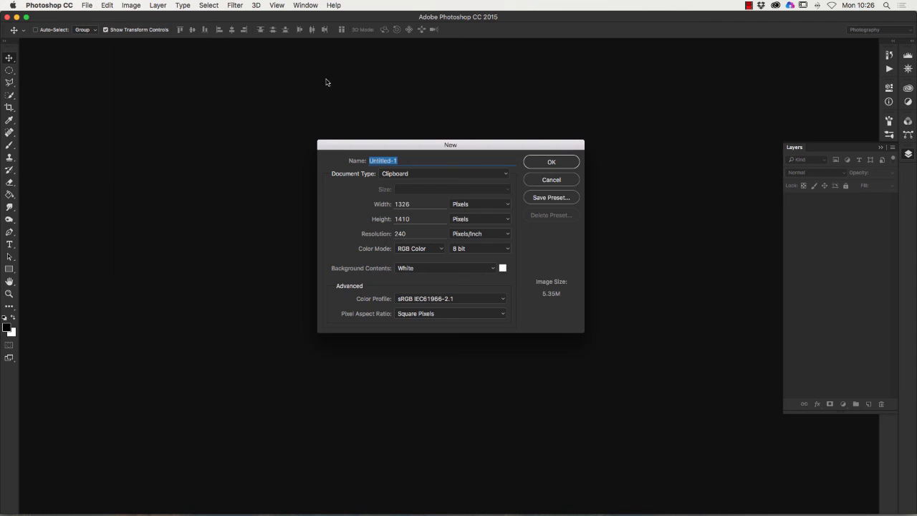
mouse_move(378, 183)
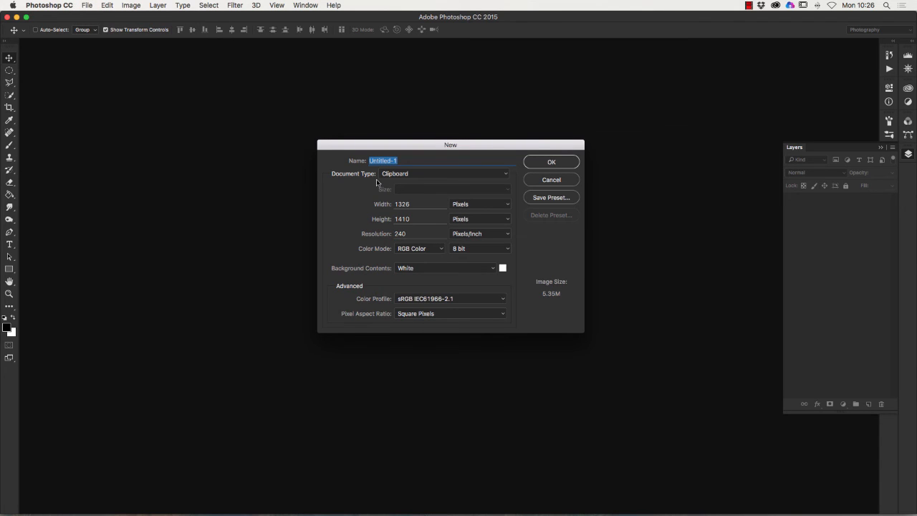
mouse_move(440, 183)
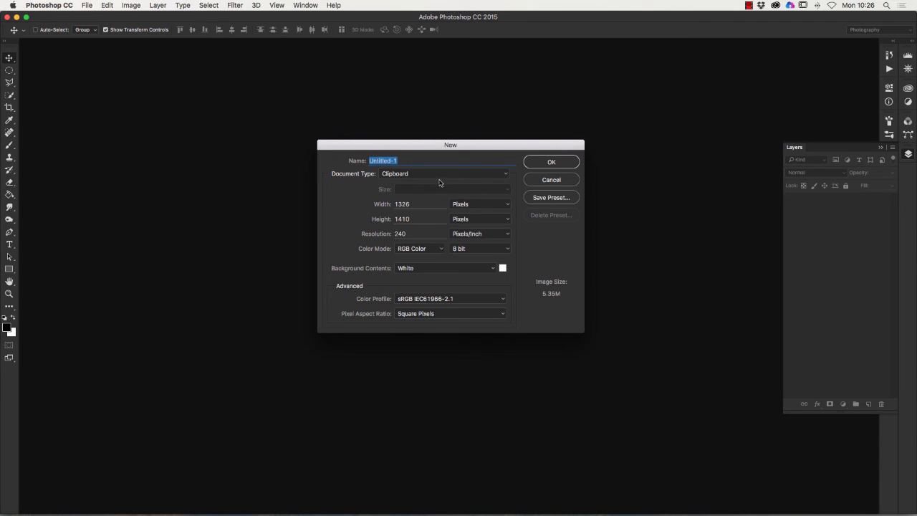
click(444, 173)
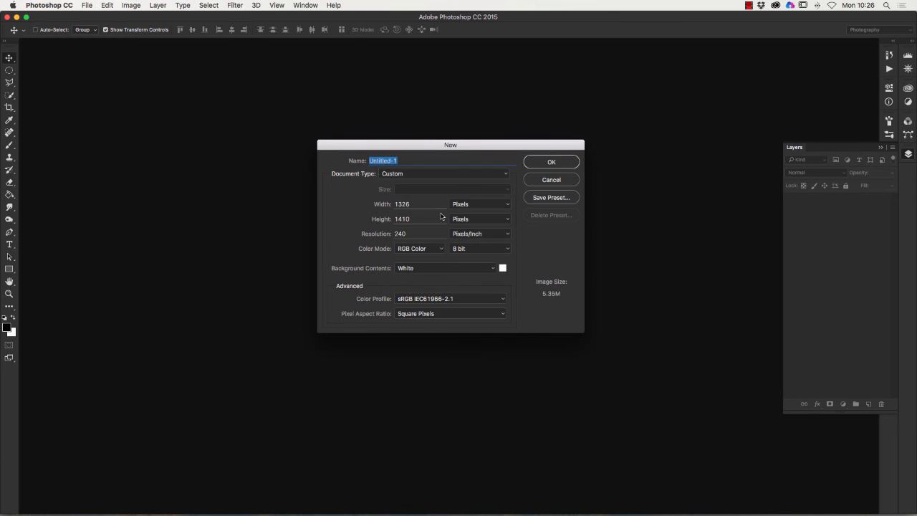
click(418, 203)
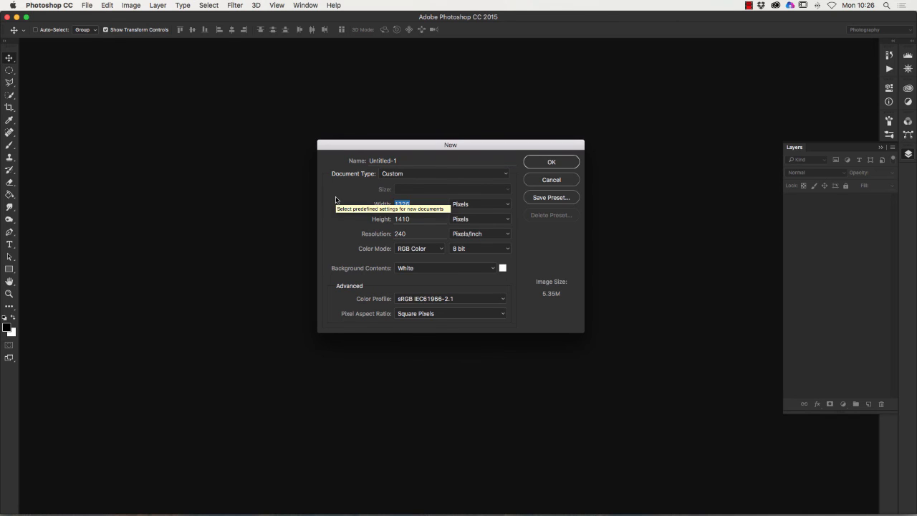
text(2000)
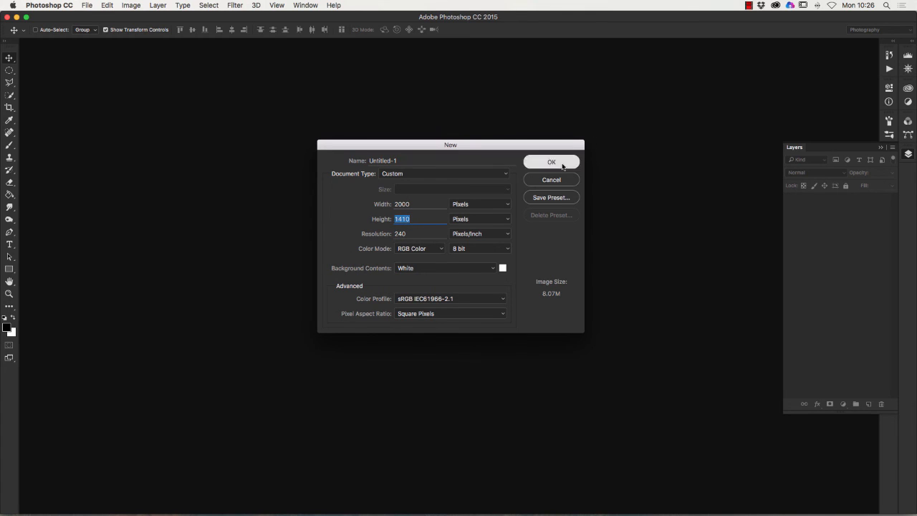
click(550, 160)
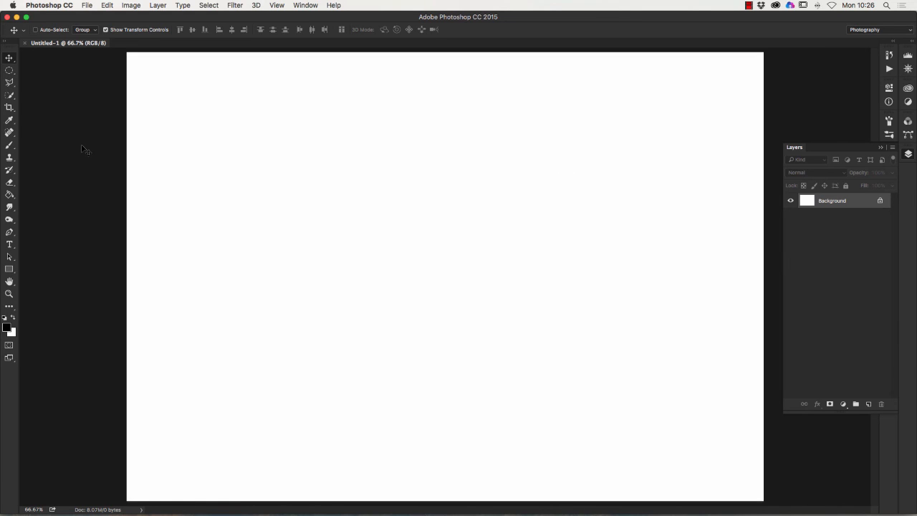
mouse_move(618, 130)
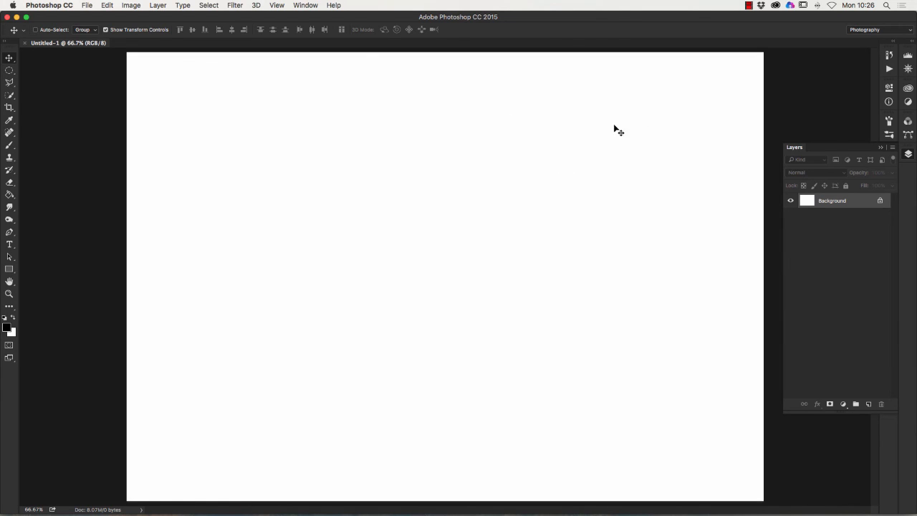
mouse_move(38, 159)
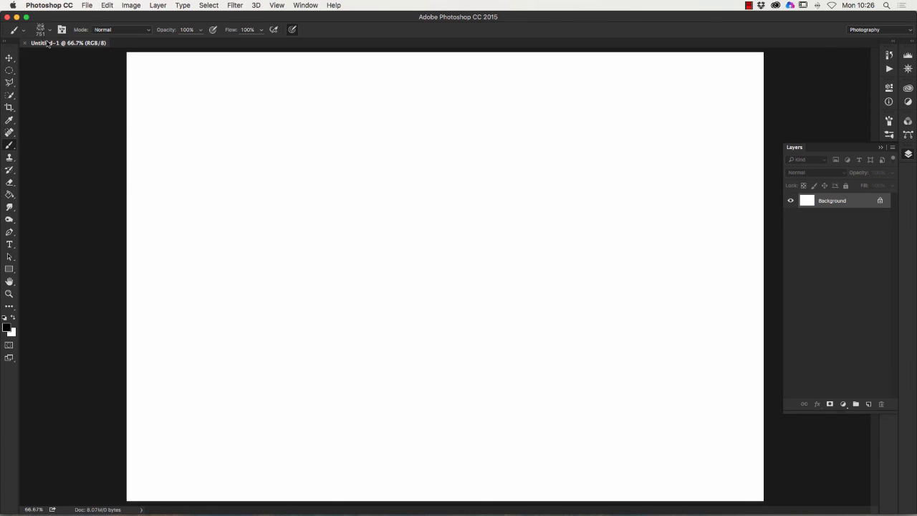
Step: Show the brush preset picker to pick the new Shards brush
click(50, 29)
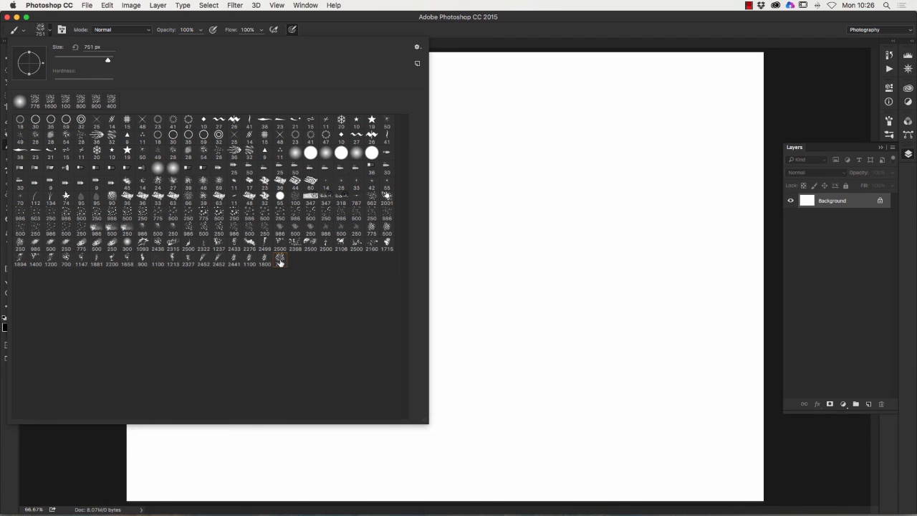
mouse_move(280, 258)
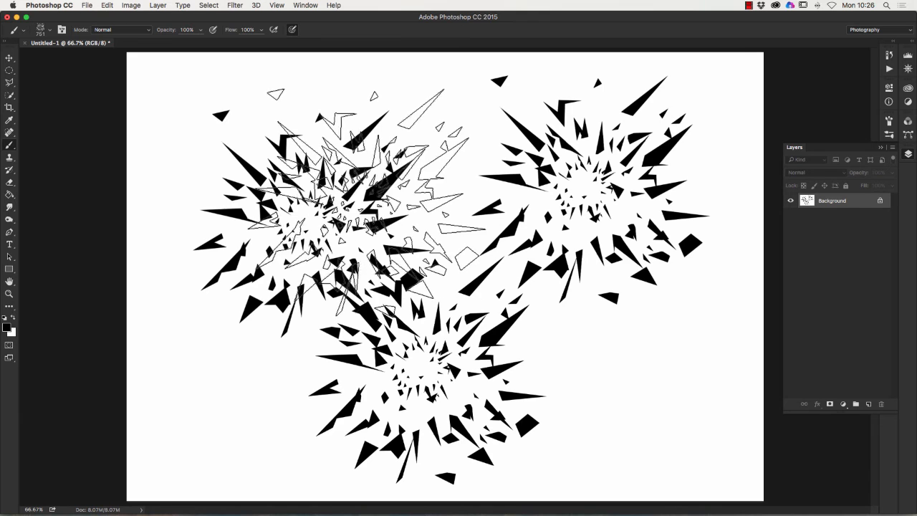
Step: Set the foreground to red and stamp more shard bursts over the canvas
click(55, 29)
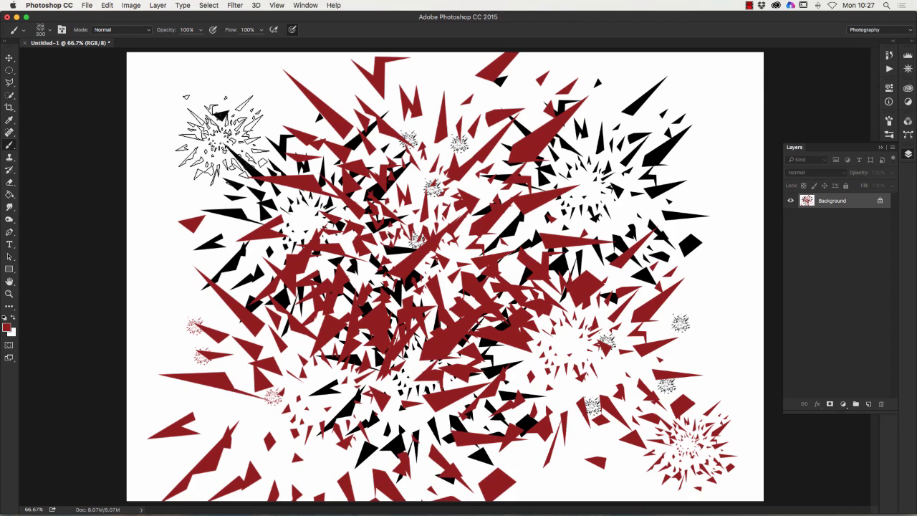
click(222, 141)
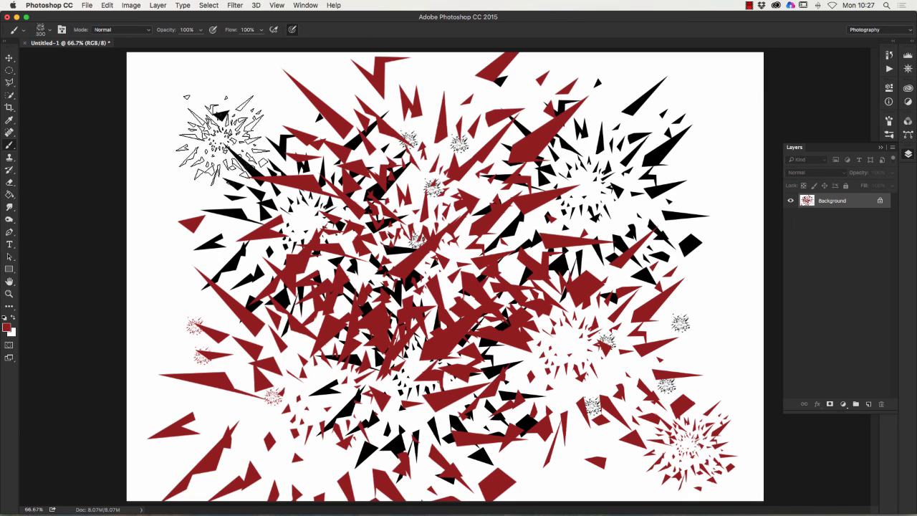